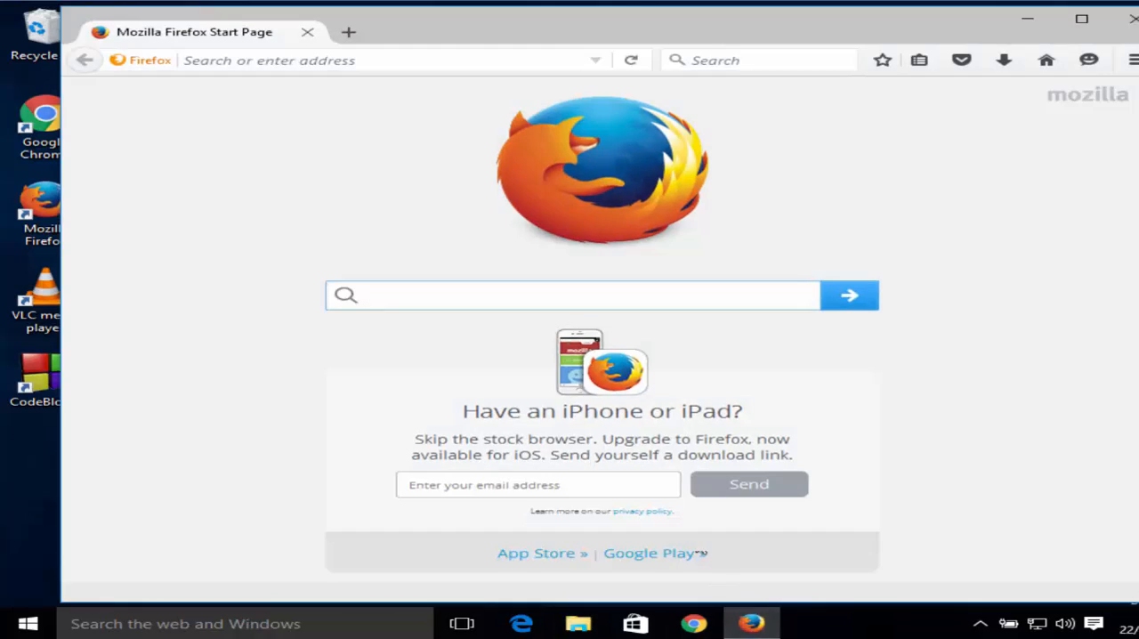
# Search Google for 'bluestacks' and open bluestacks.com, scrolling to its download button.
pyautogui.write('bluestacks')
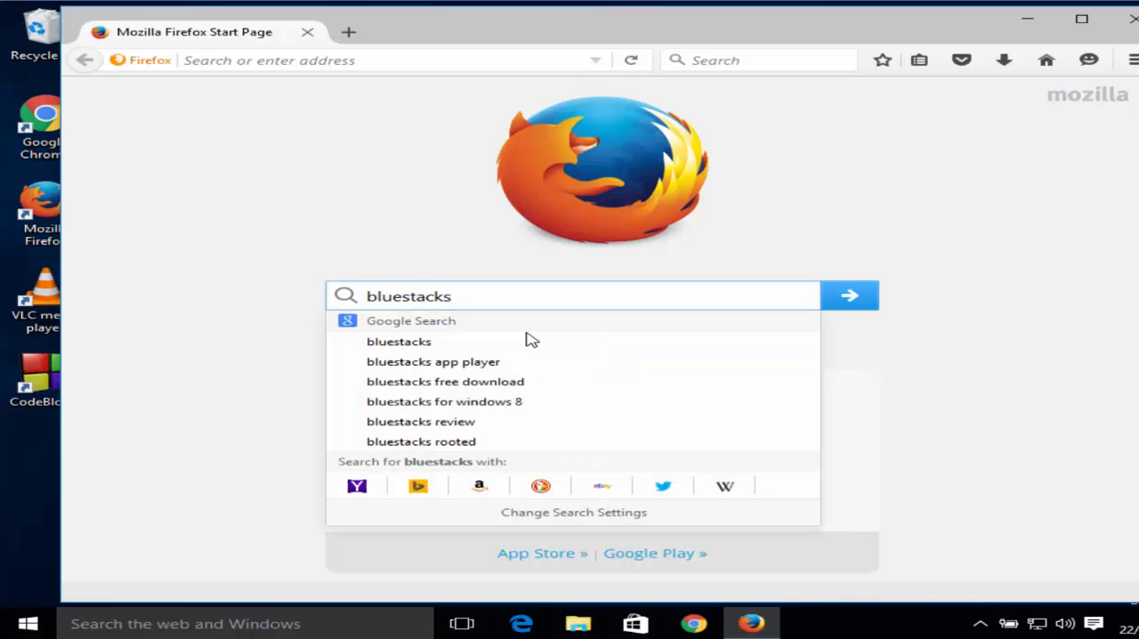
pyautogui.click(848, 295)
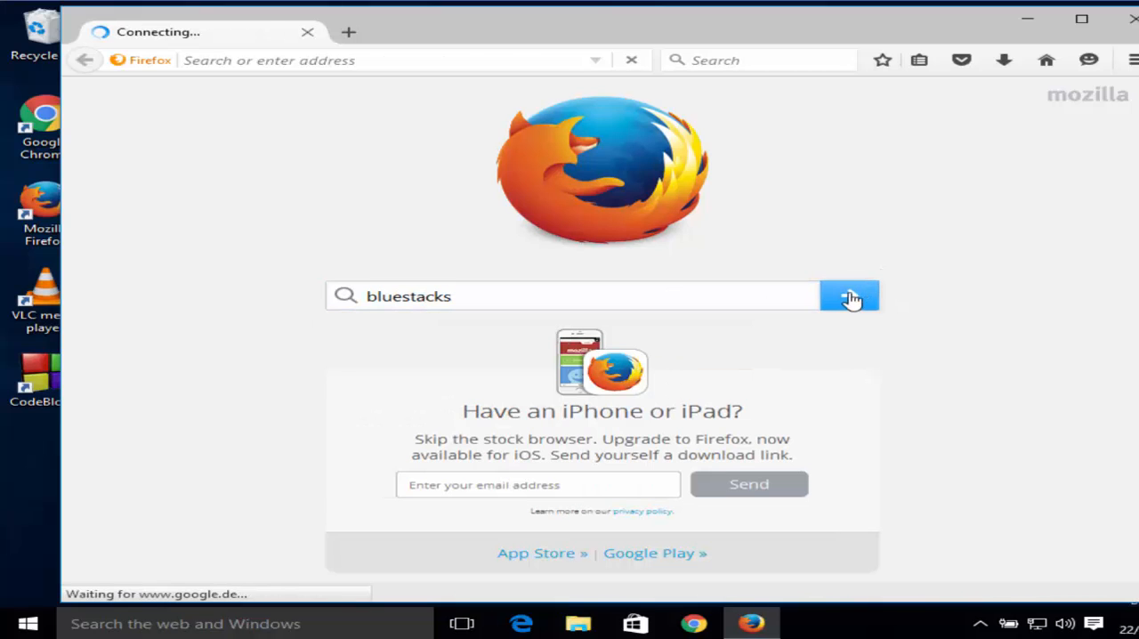
pyautogui.click(849, 295)
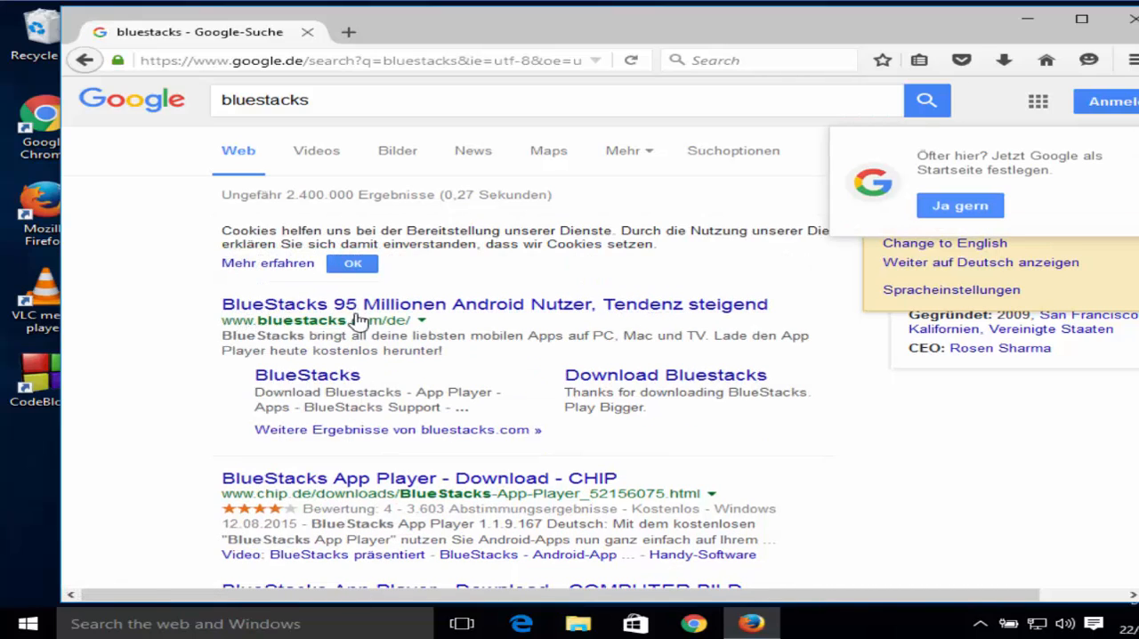
pyautogui.click(495, 303)
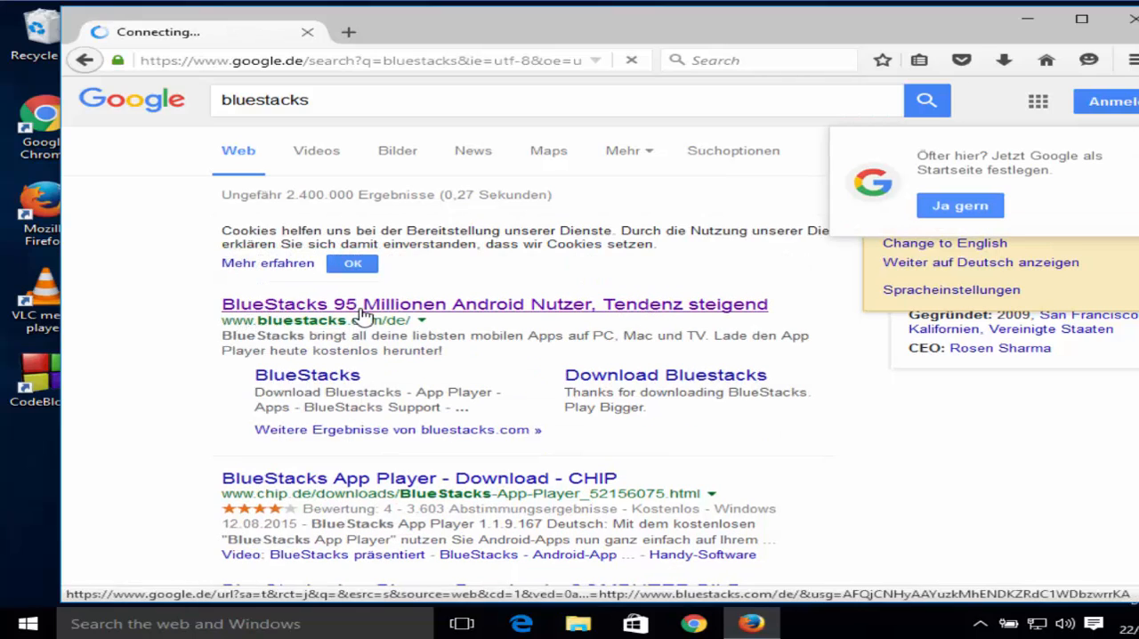
pyautogui.click(495, 302)
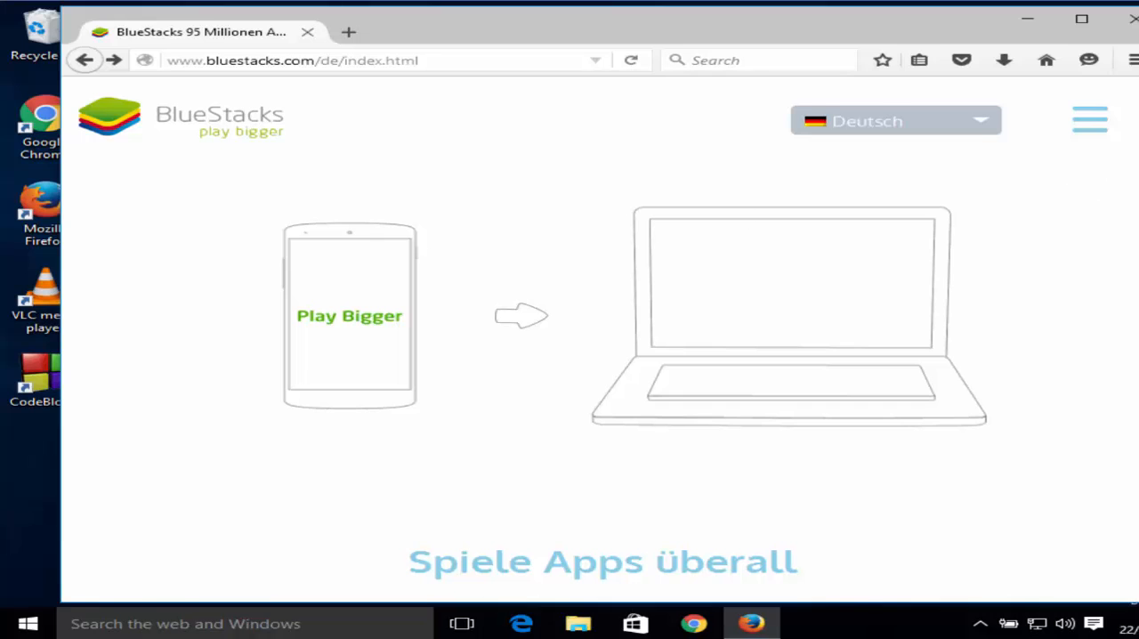
pyautogui.scroll(-3)
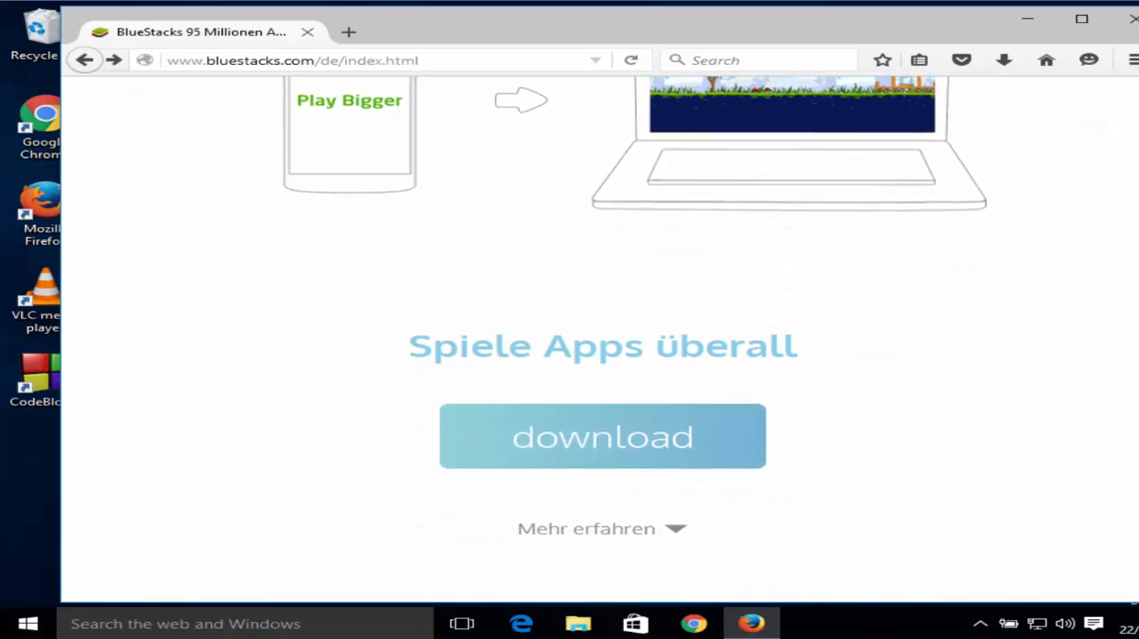
pyautogui.scroll(-3)
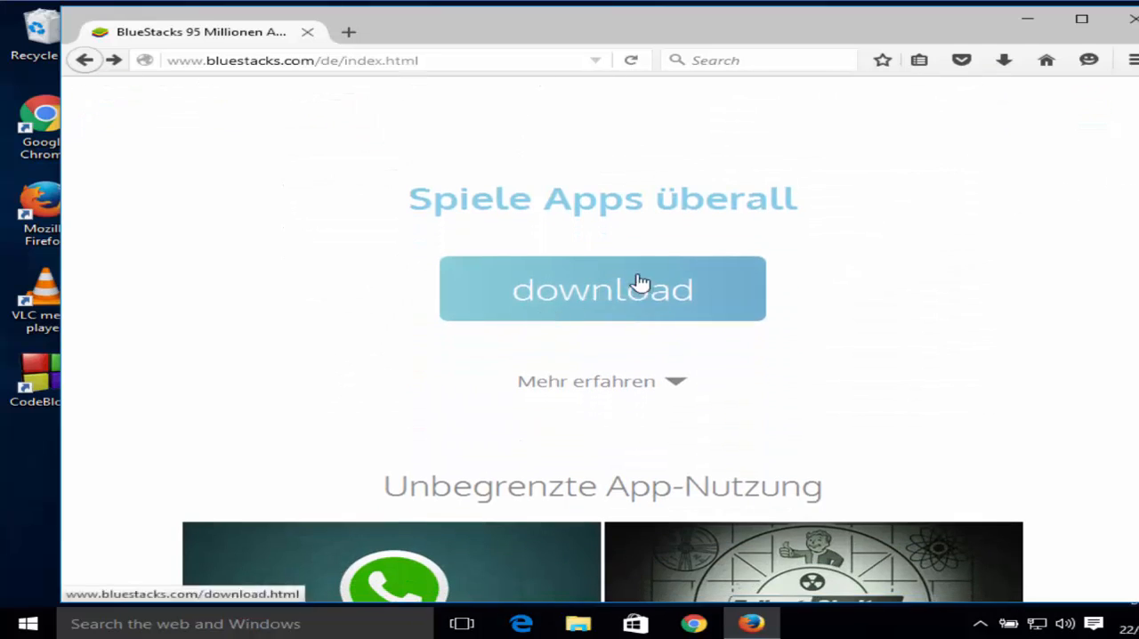
pyautogui.moveTo(565, 294)
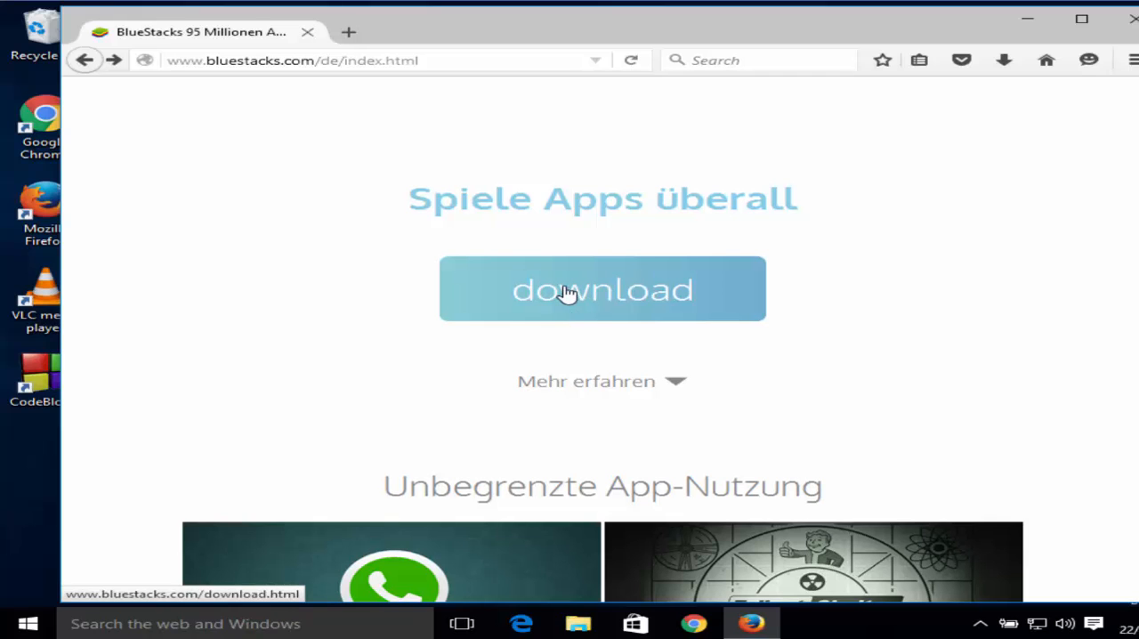
# Download BlueStacks-Installer_native.exe and watch its progress in the Downloads panel.
pyautogui.click(601, 288)
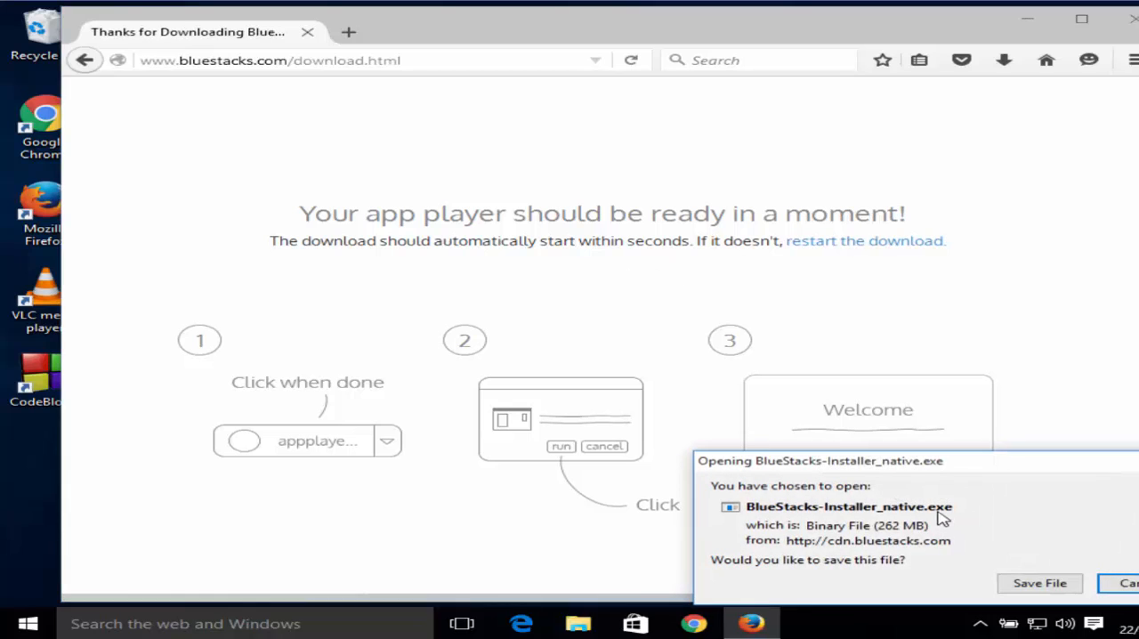
pyautogui.moveTo(952, 534)
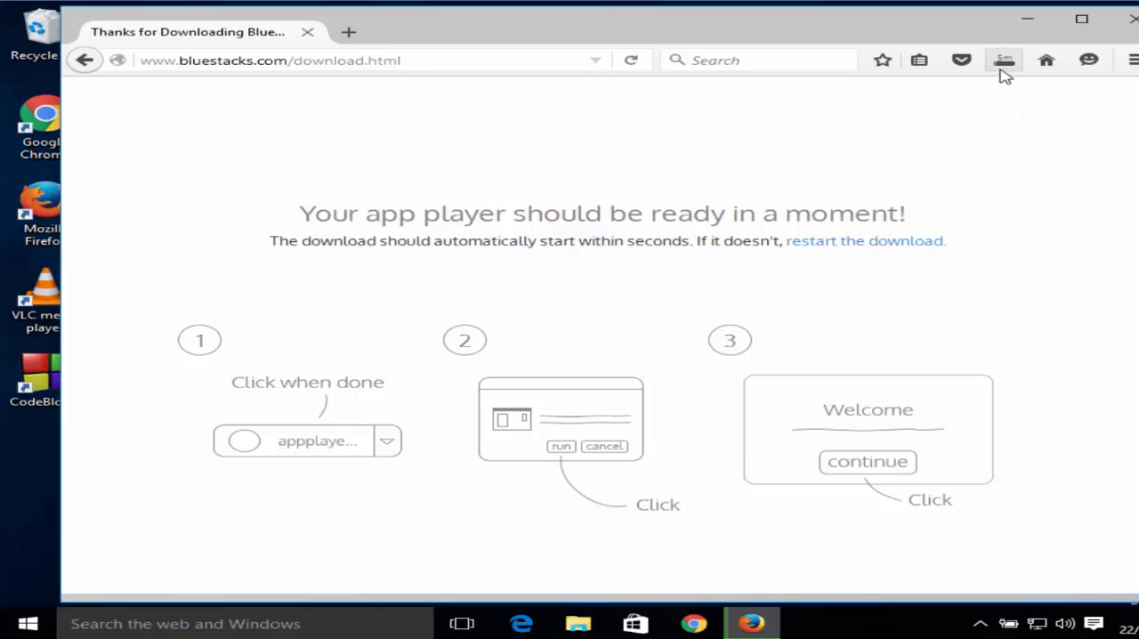
pyautogui.click(1004, 60)
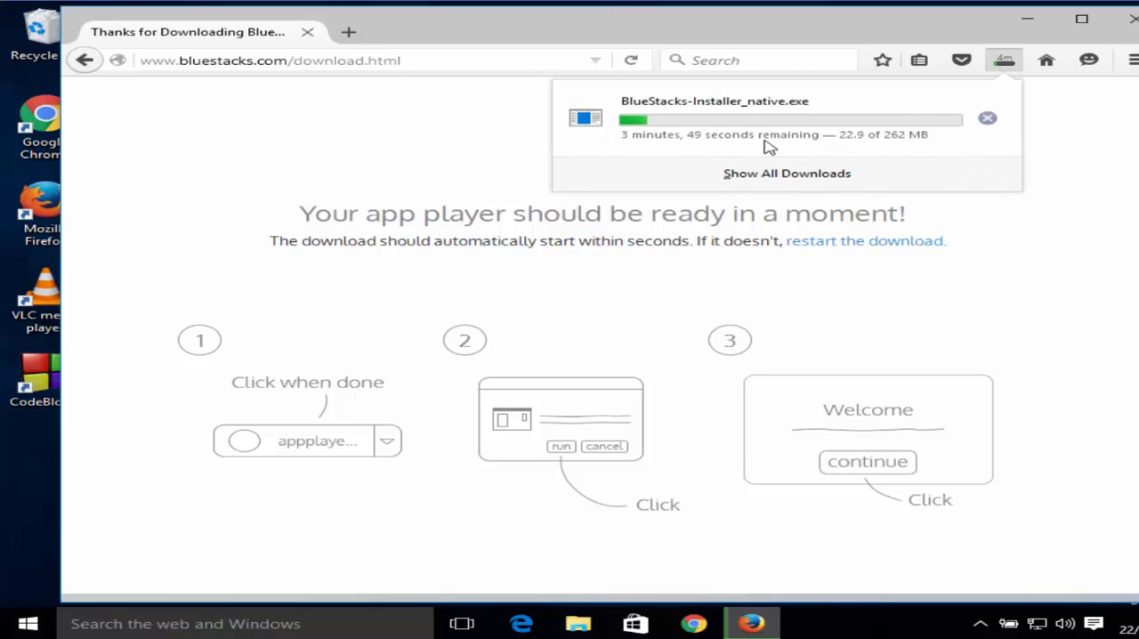
pyautogui.moveTo(897, 151)
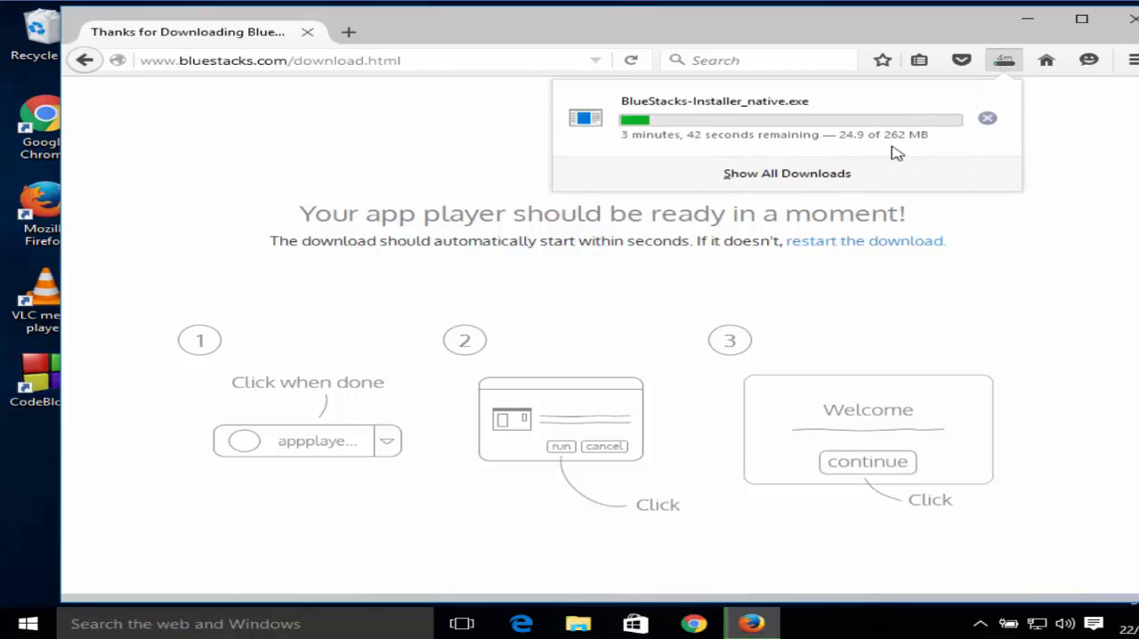
pyautogui.moveTo(744, 139)
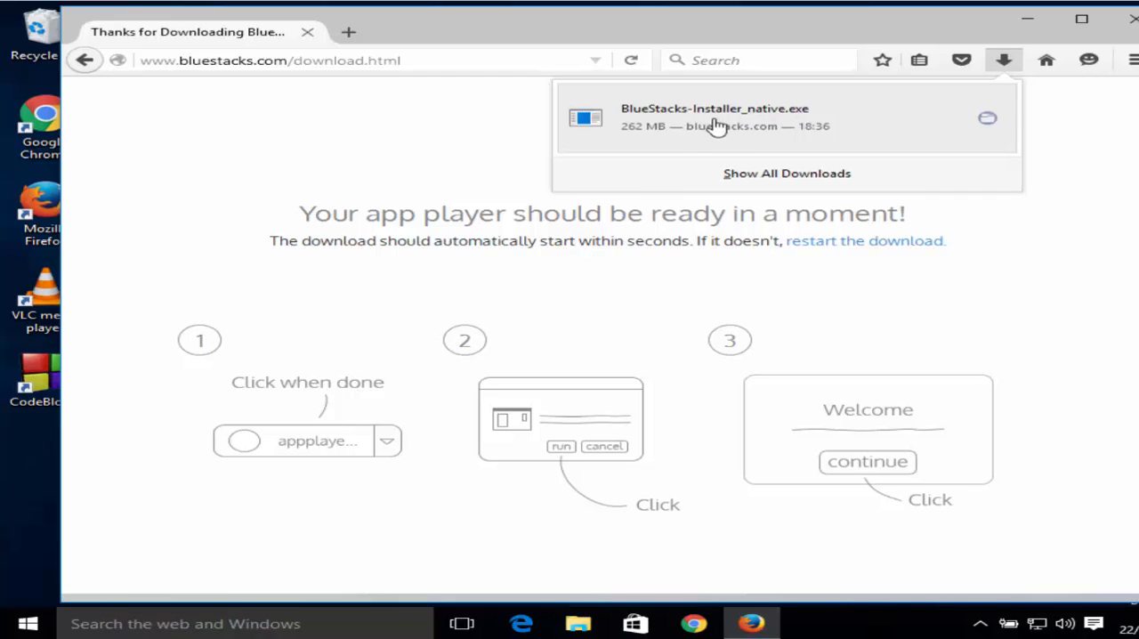
pyautogui.moveTo(737, 123)
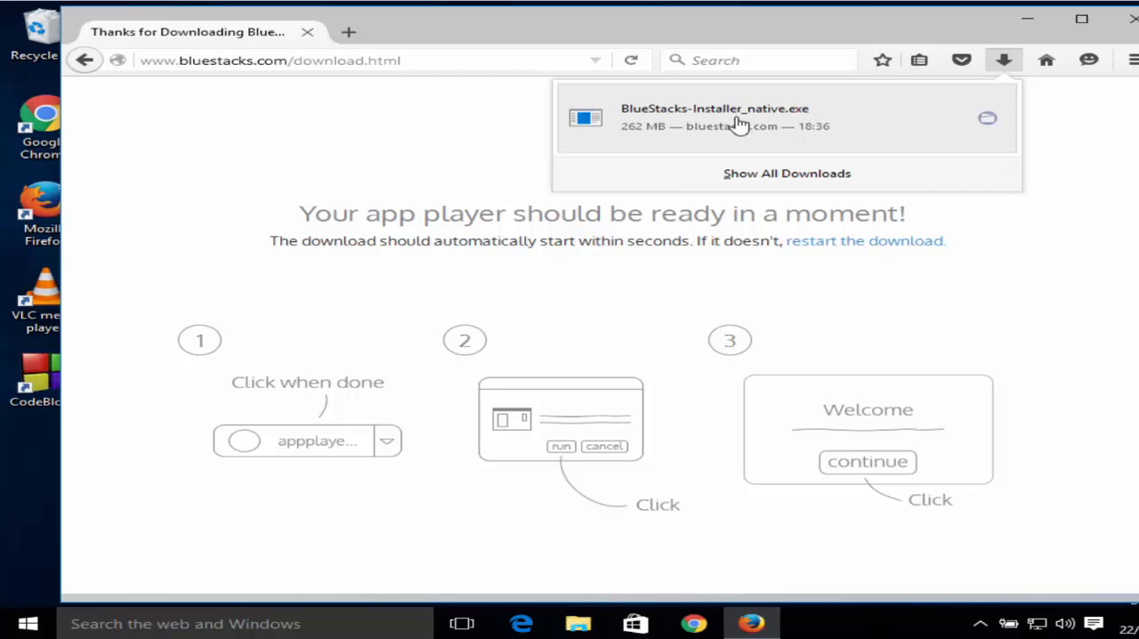
pyautogui.moveTo(709, 123)
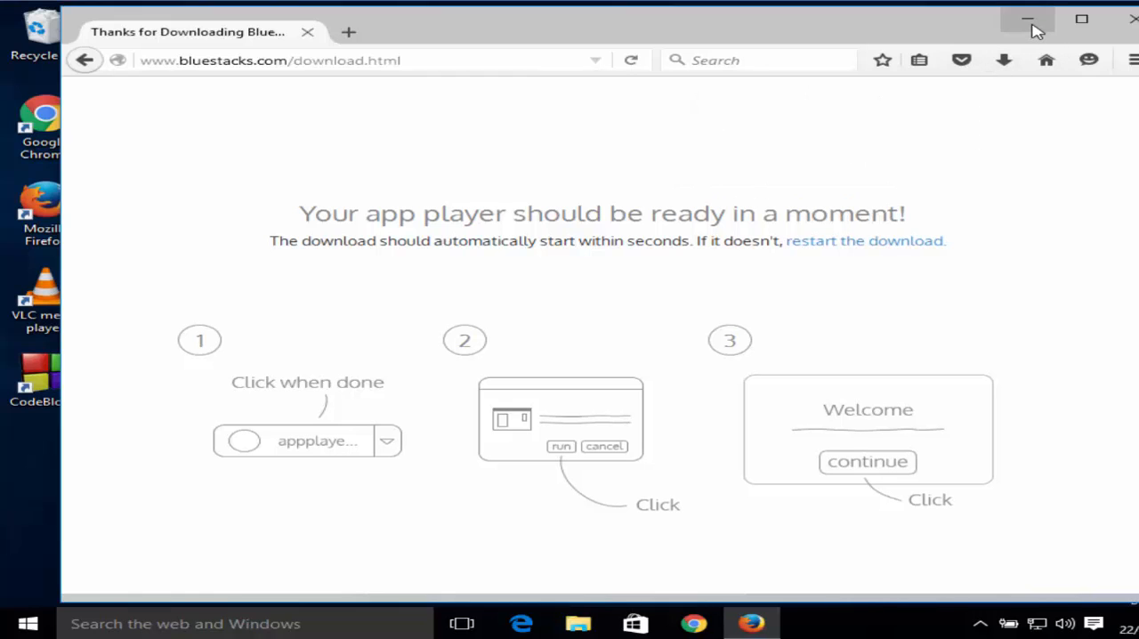
# Run the downloaded installer and allow it to make changes so the welcome screen appears.
pyautogui.click(1029, 18)
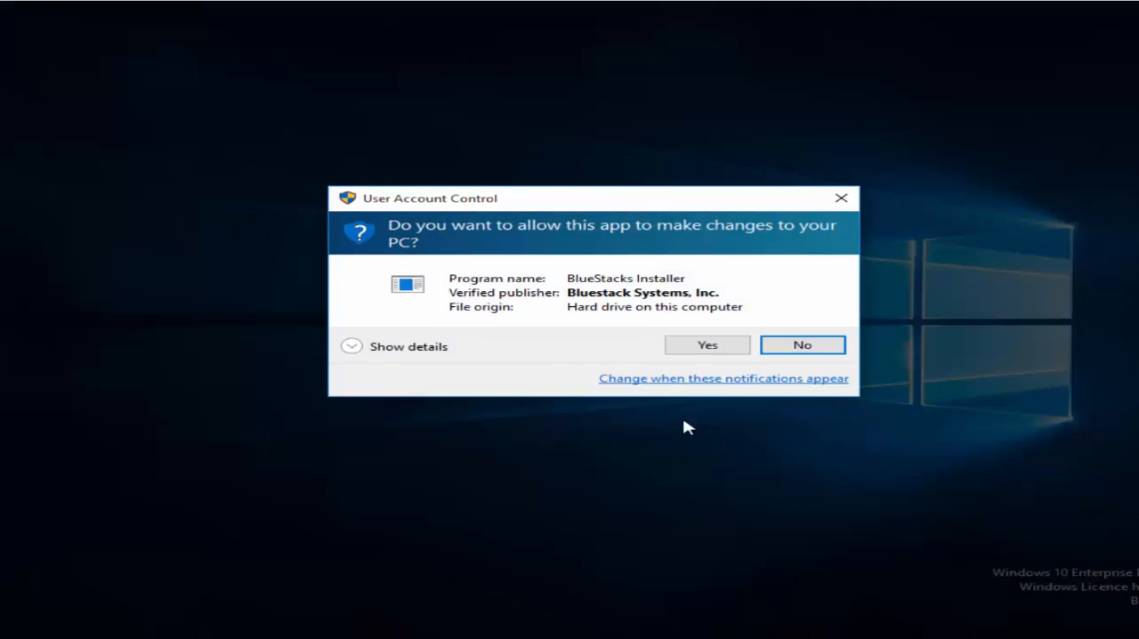
pyautogui.moveTo(430, 211)
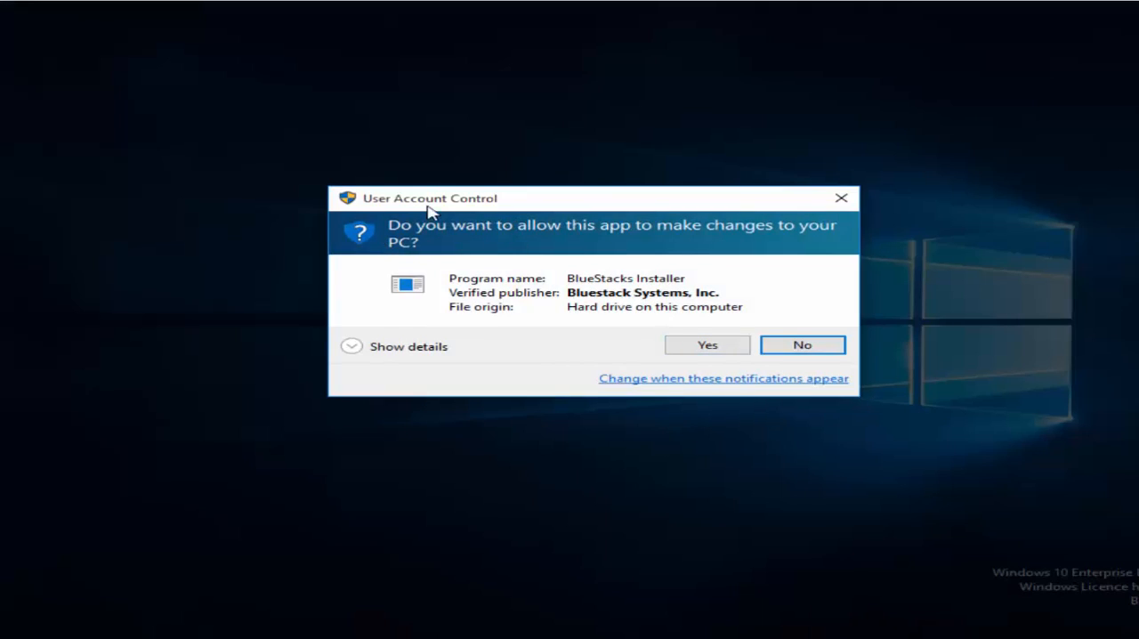
pyautogui.moveTo(707, 346)
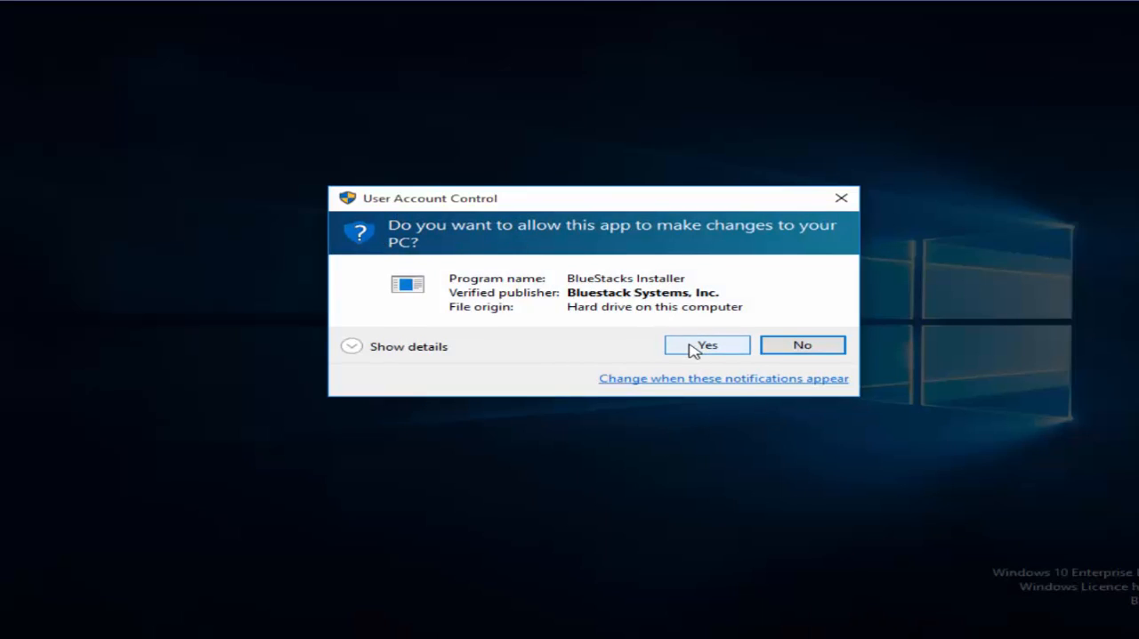
pyautogui.click(705, 346)
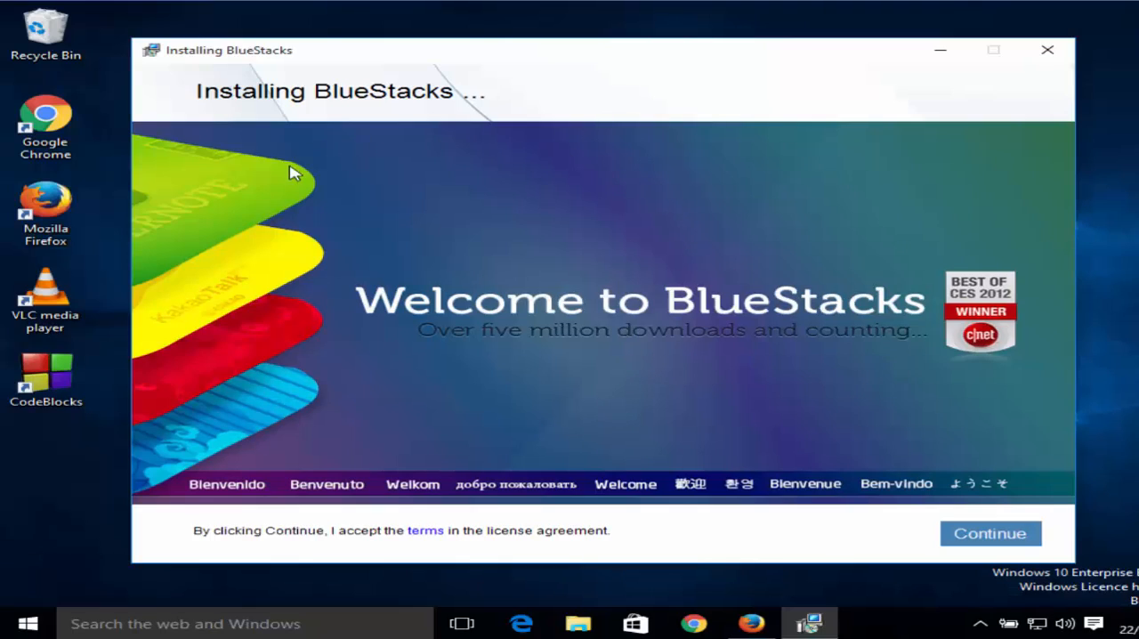
pyautogui.moveTo(603, 289)
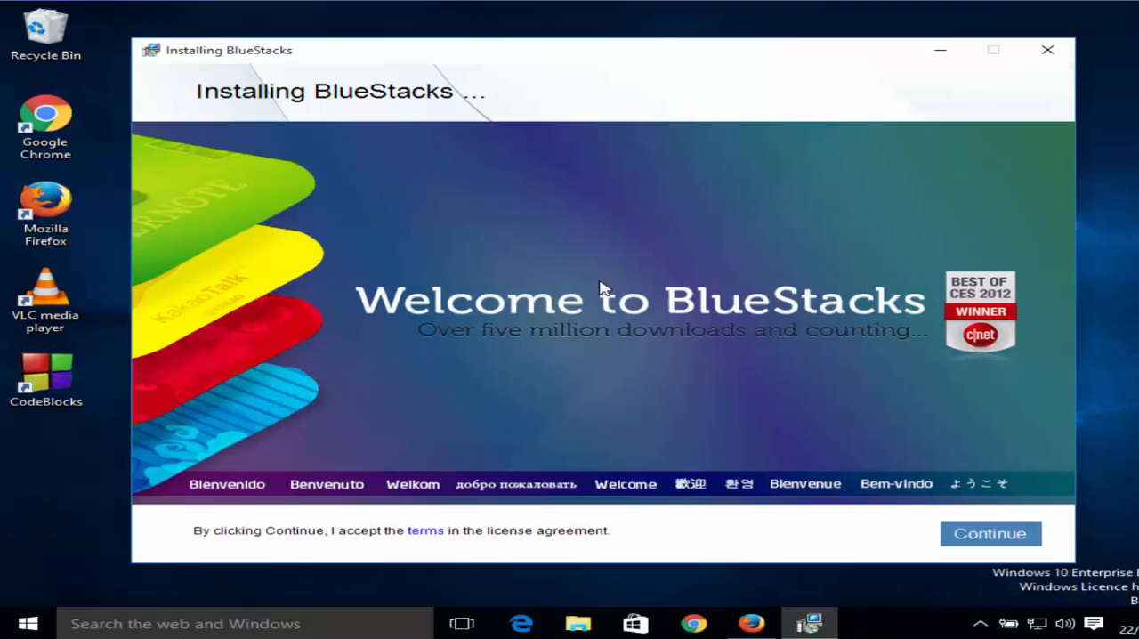
pyautogui.moveTo(245, 115)
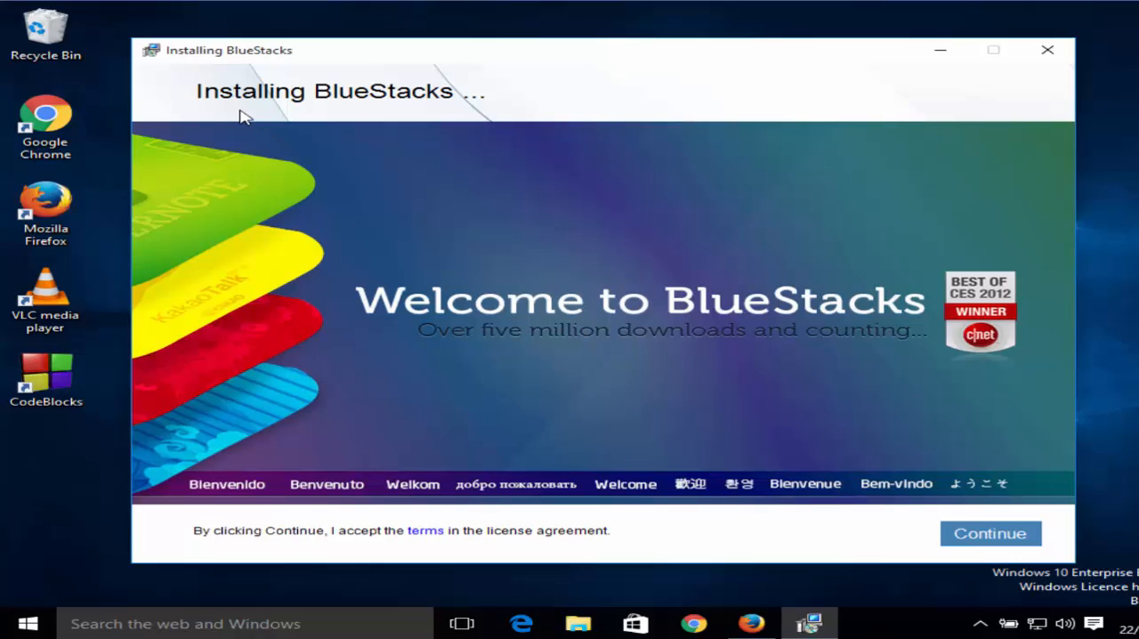
pyautogui.moveTo(639, 464)
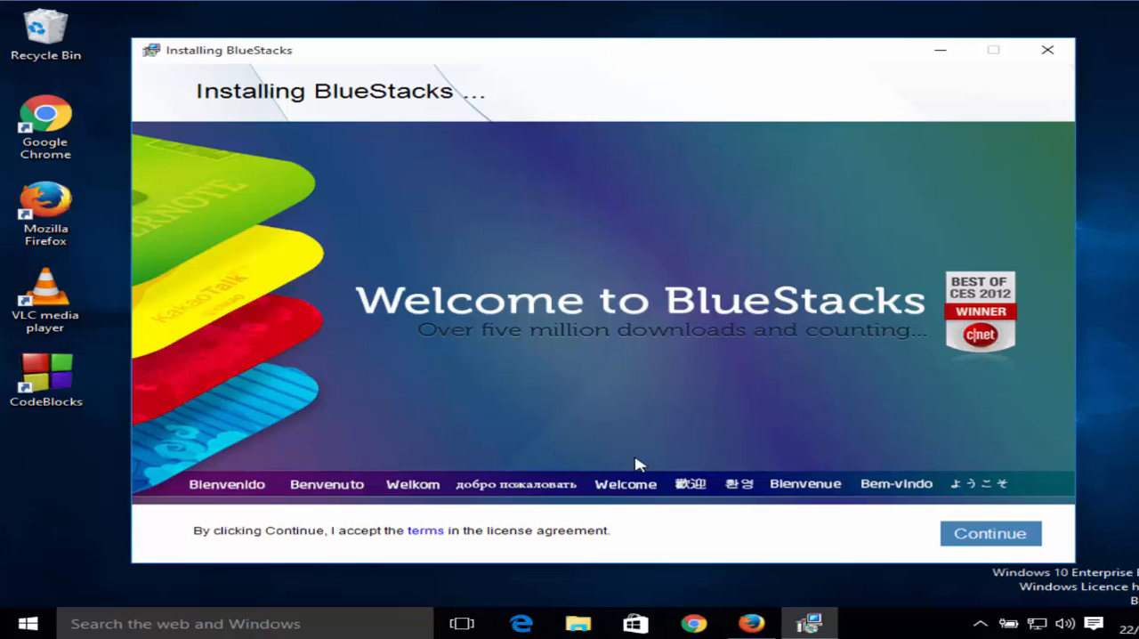
pyautogui.moveTo(256, 551)
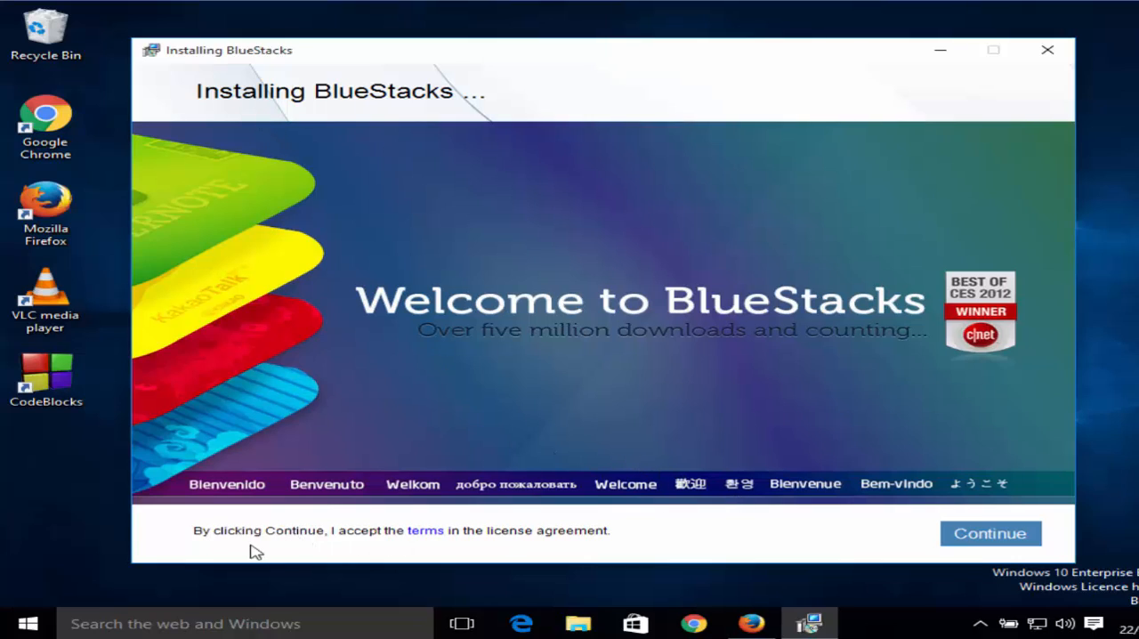
pyautogui.moveTo(489, 543)
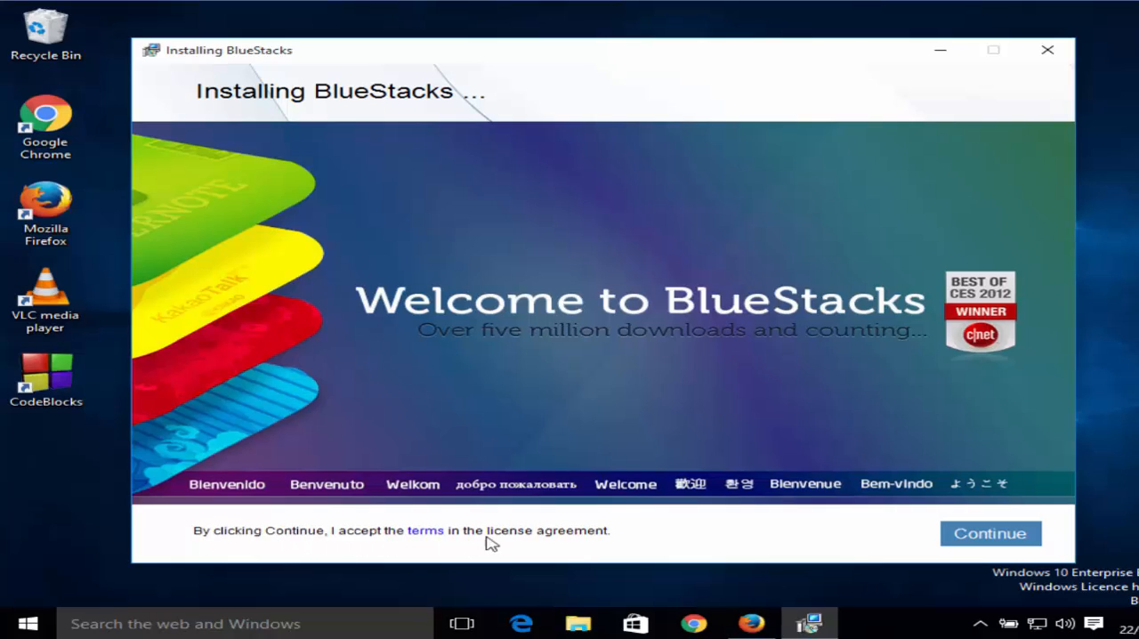
pyautogui.moveTo(966, 556)
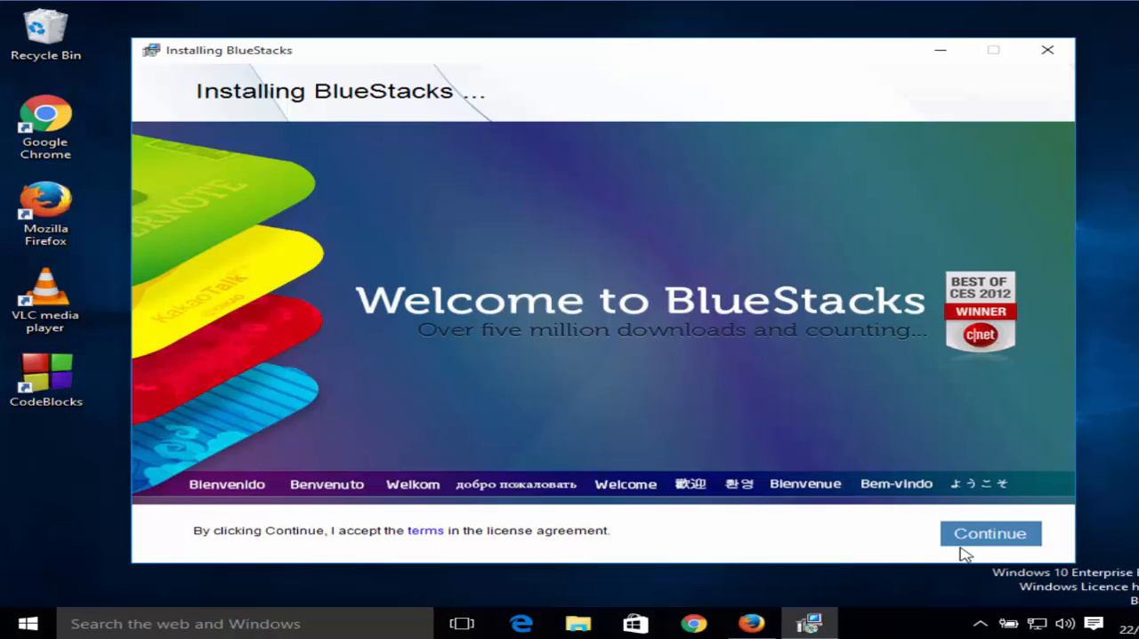
# Accept the licence, keep the default data location, and install with app store access enabled.
pyautogui.click(989, 533)
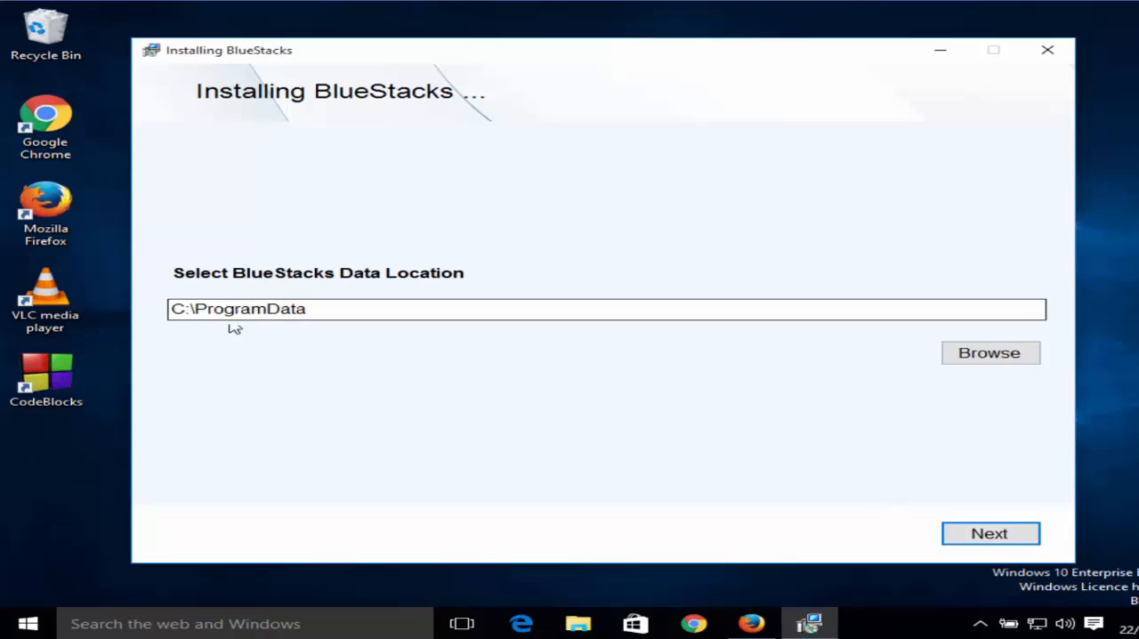
pyautogui.moveTo(990, 356)
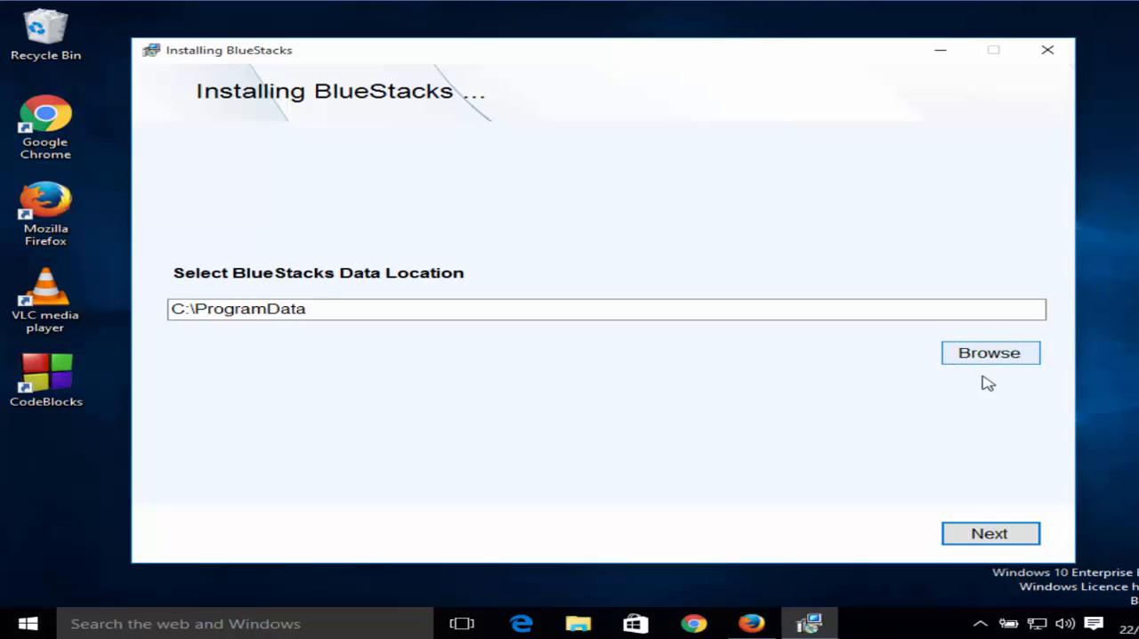
pyautogui.click(990, 534)
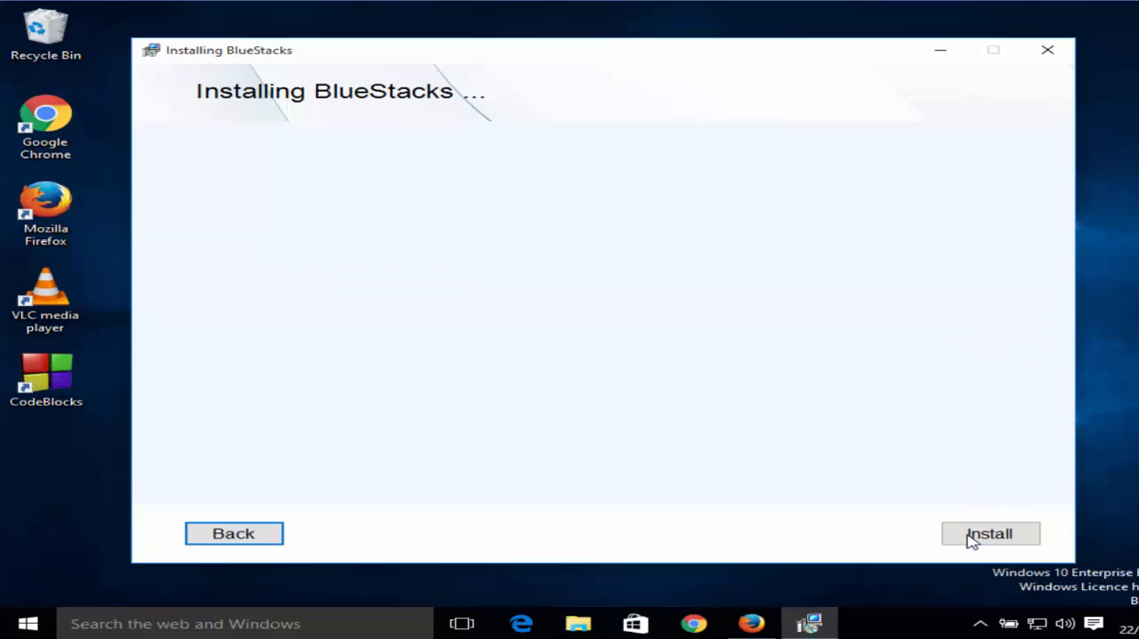
pyautogui.click(990, 534)
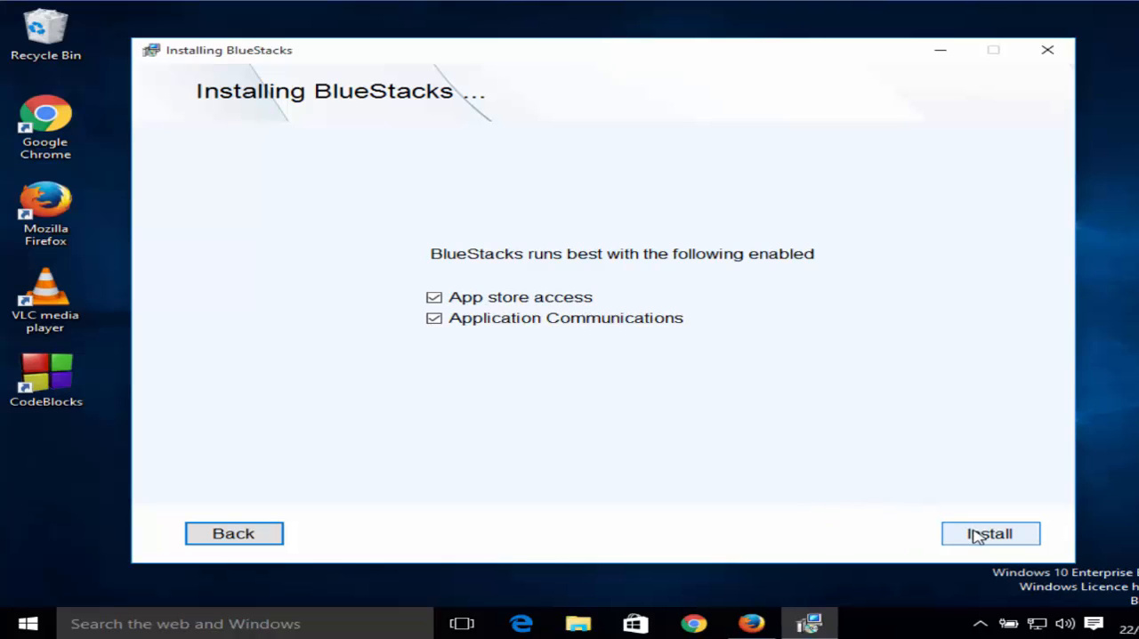
pyautogui.click(989, 533)
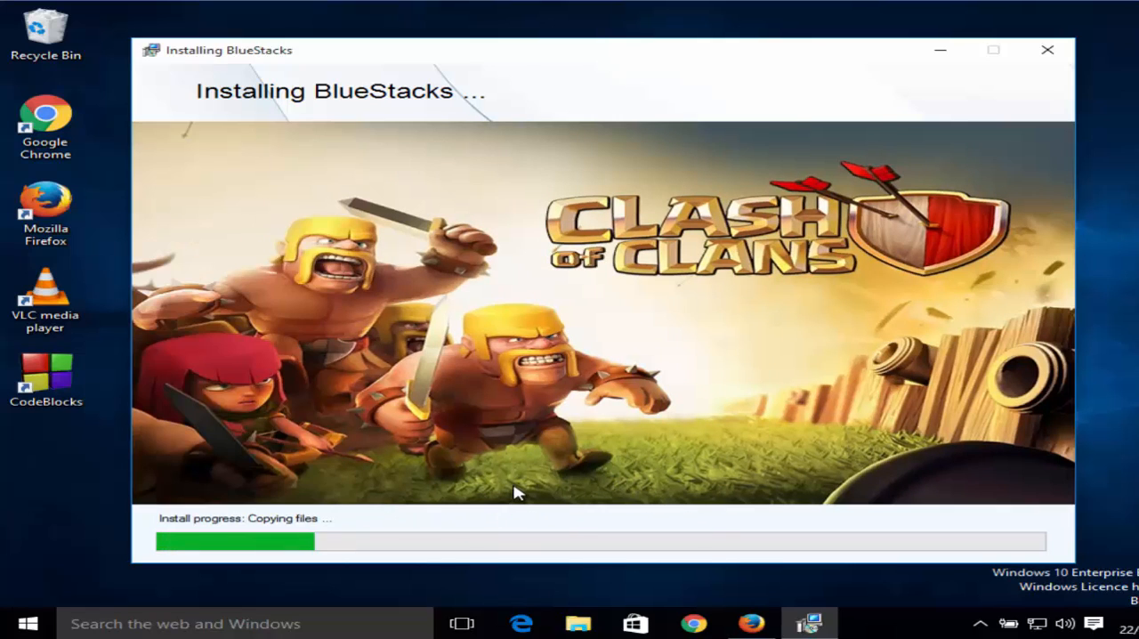
pyautogui.moveTo(609, 512)
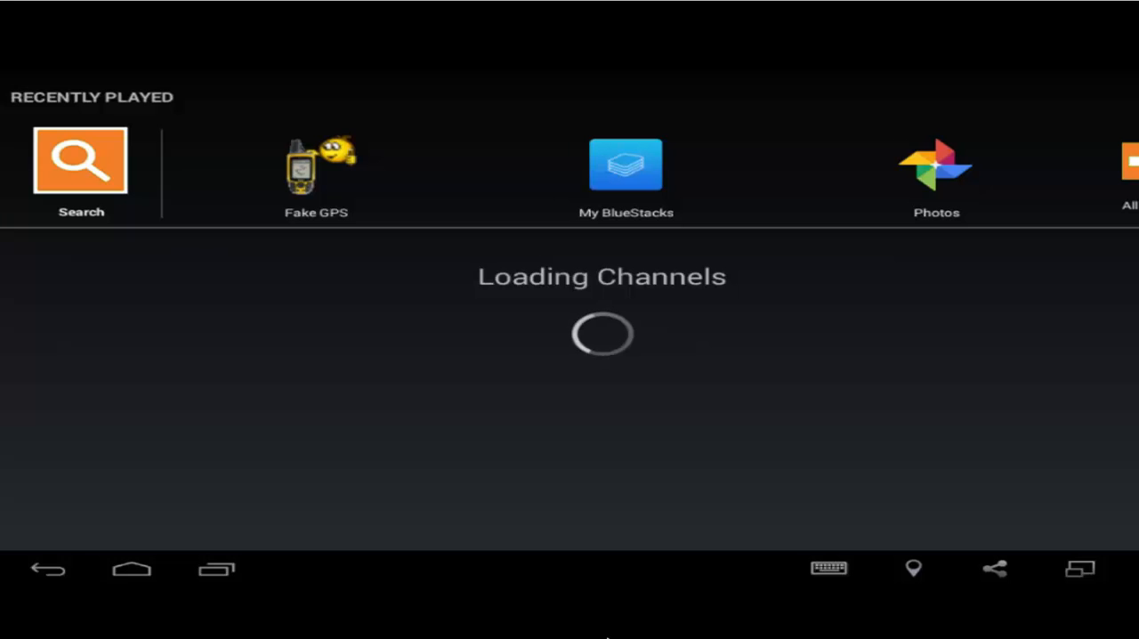
pyautogui.moveTo(646, 423)
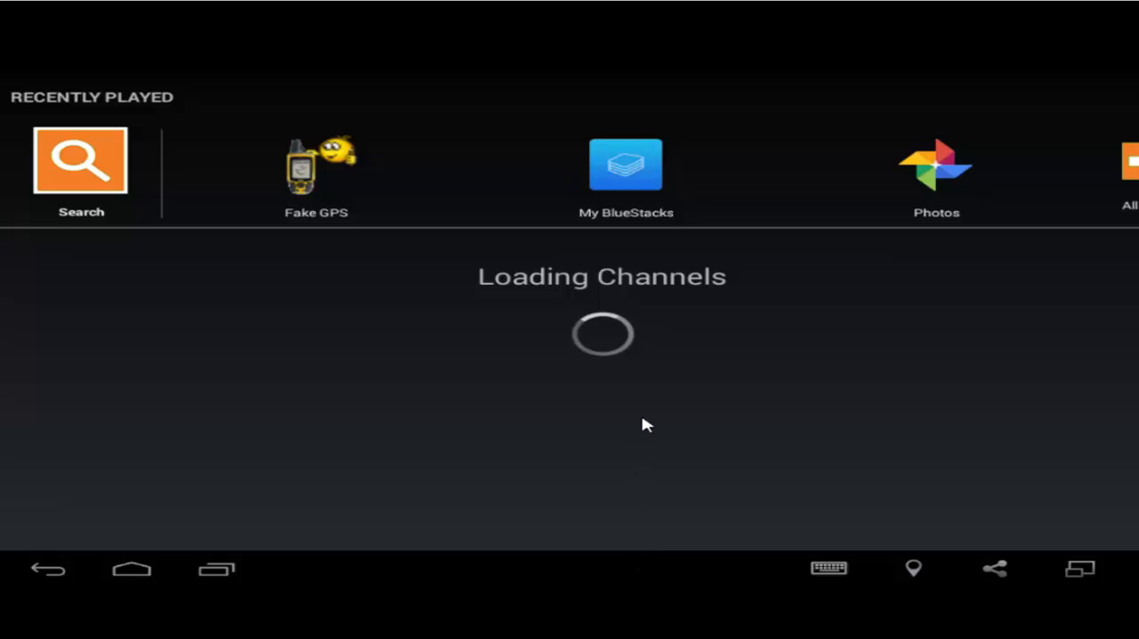
pyautogui.moveTo(672, 383)
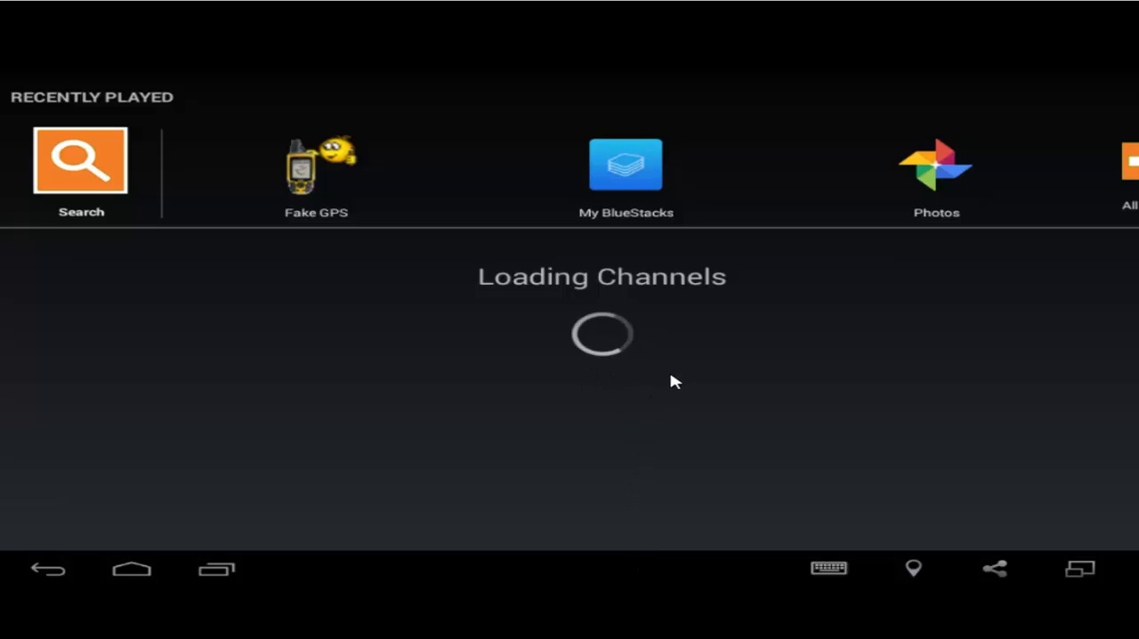
pyautogui.moveTo(557, 326)
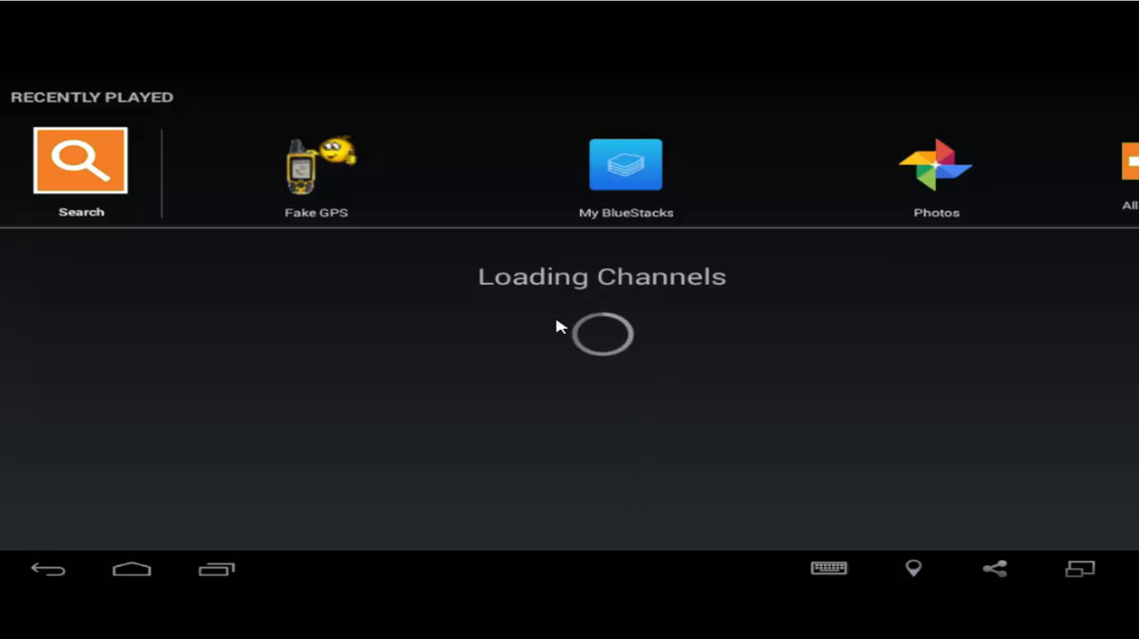
pyautogui.moveTo(594, 307)
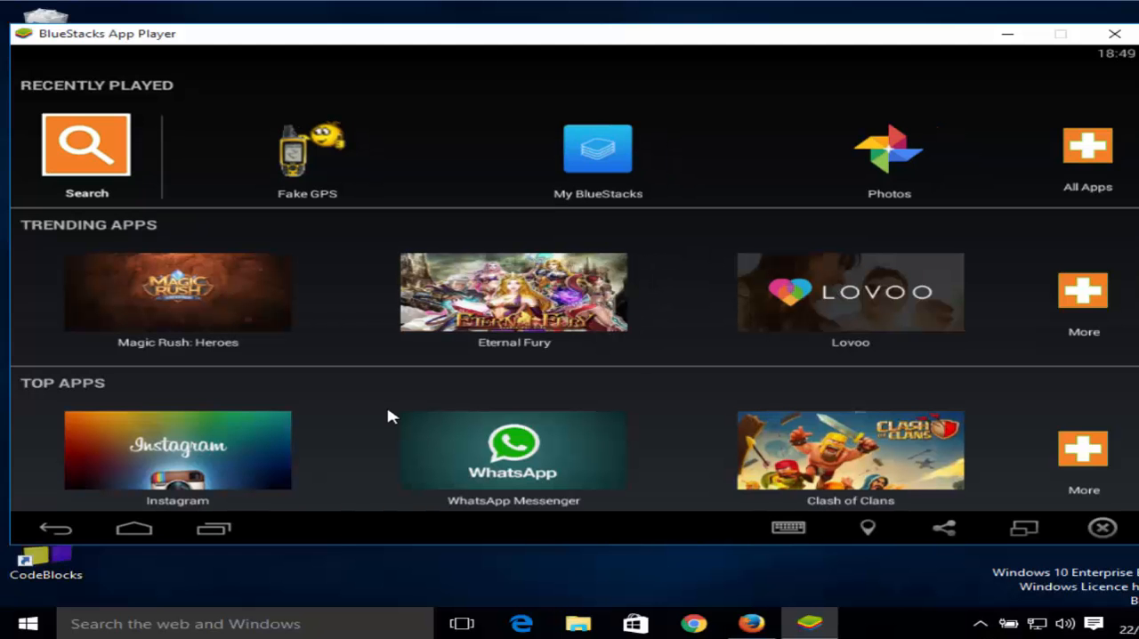
pyautogui.moveTo(719, 398)
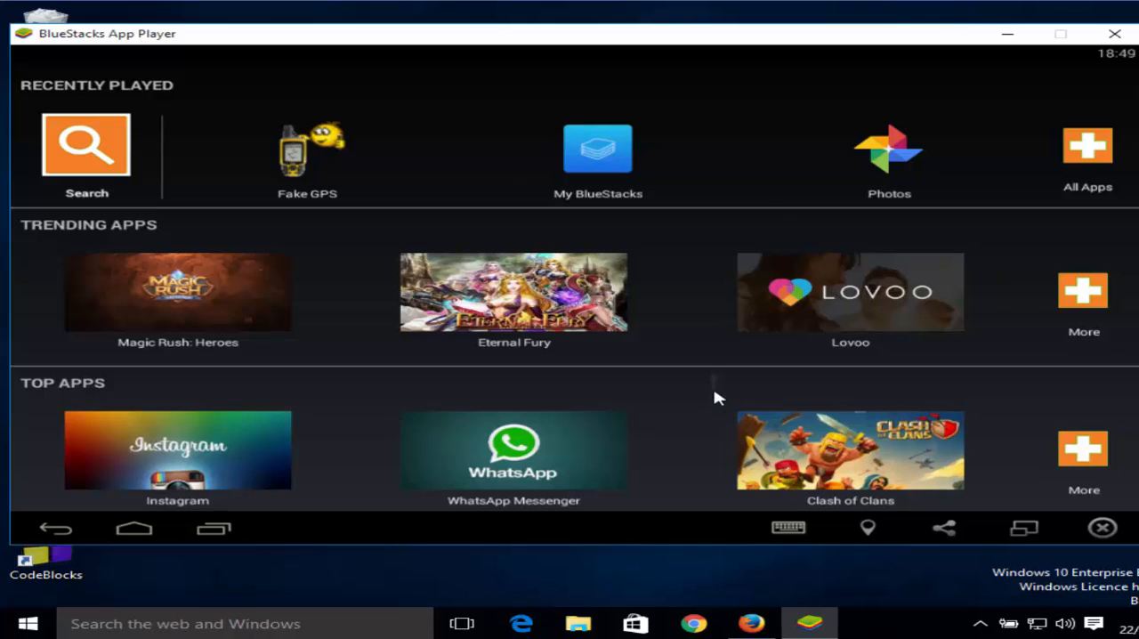
# Scroll down and back up through the BlueStacks home screen app lists.
pyautogui.scroll(-3)
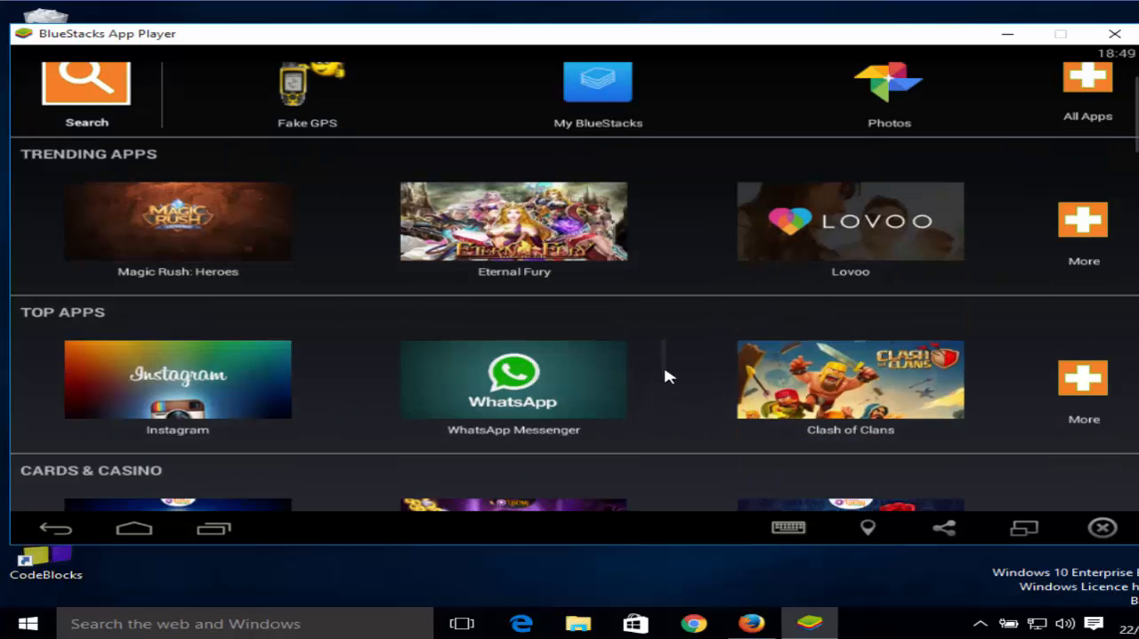
pyautogui.scroll(-3)
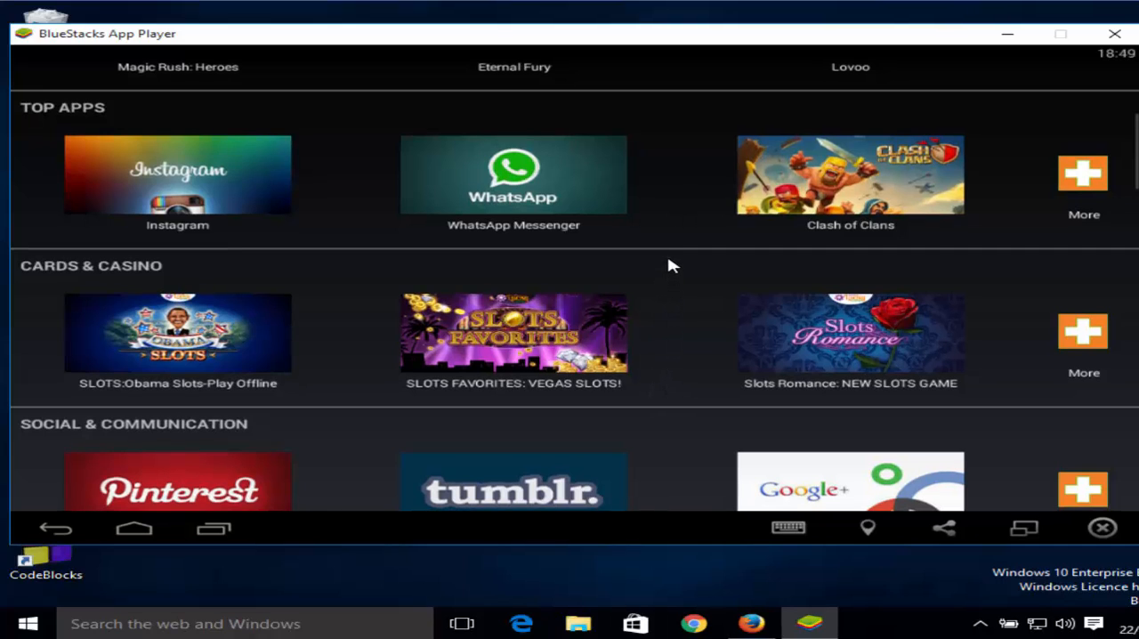
pyautogui.scroll(-3)
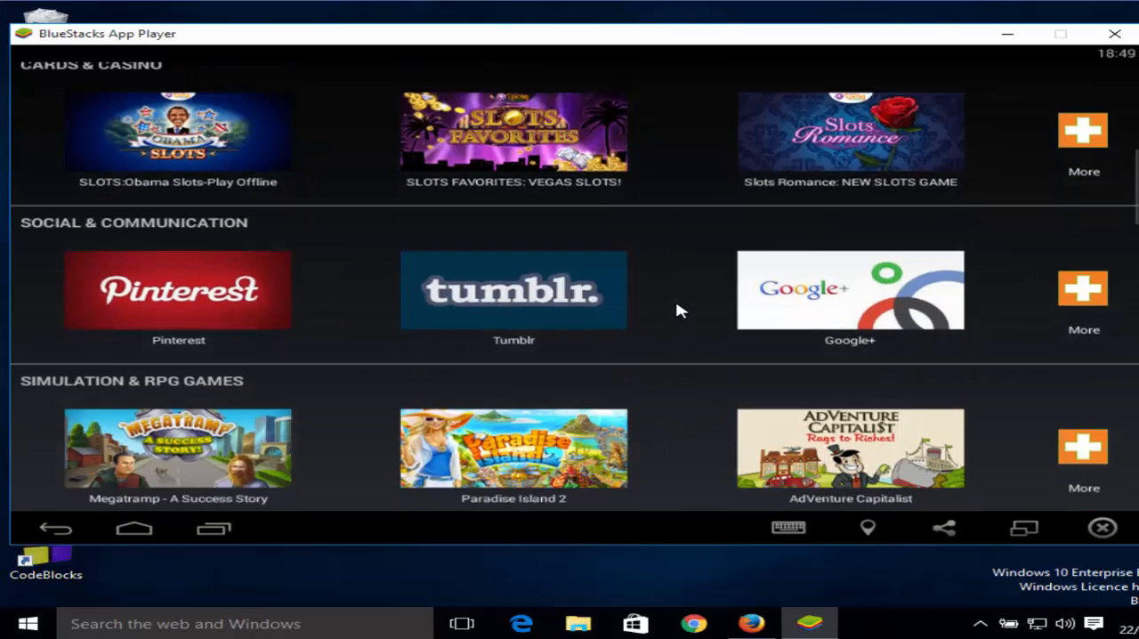
pyautogui.scroll(-3)
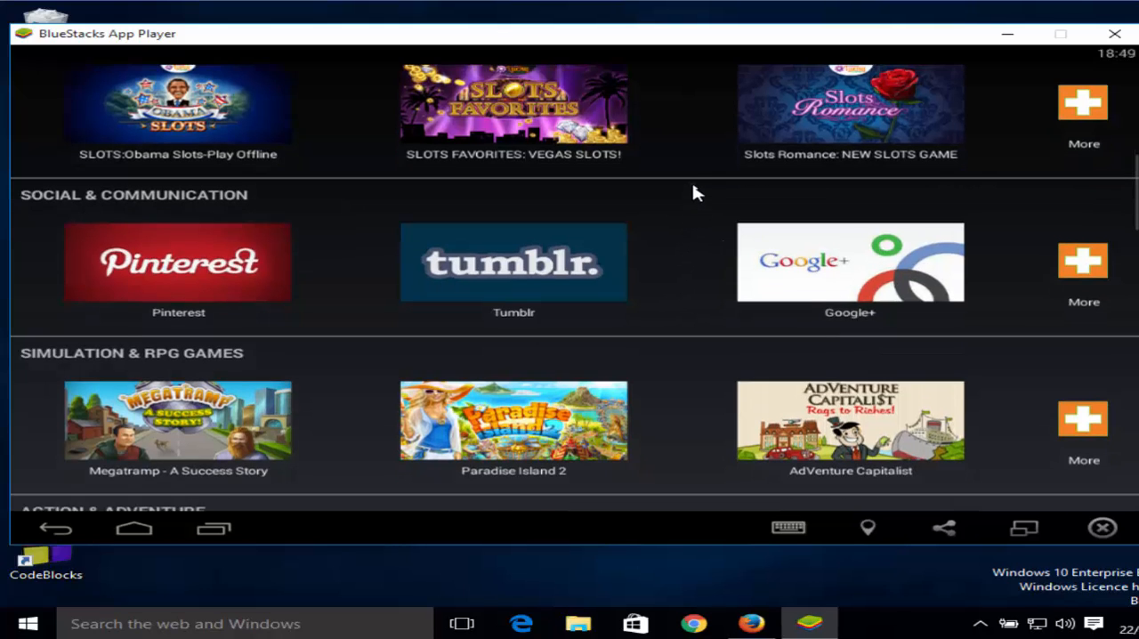
pyautogui.scroll(-3)
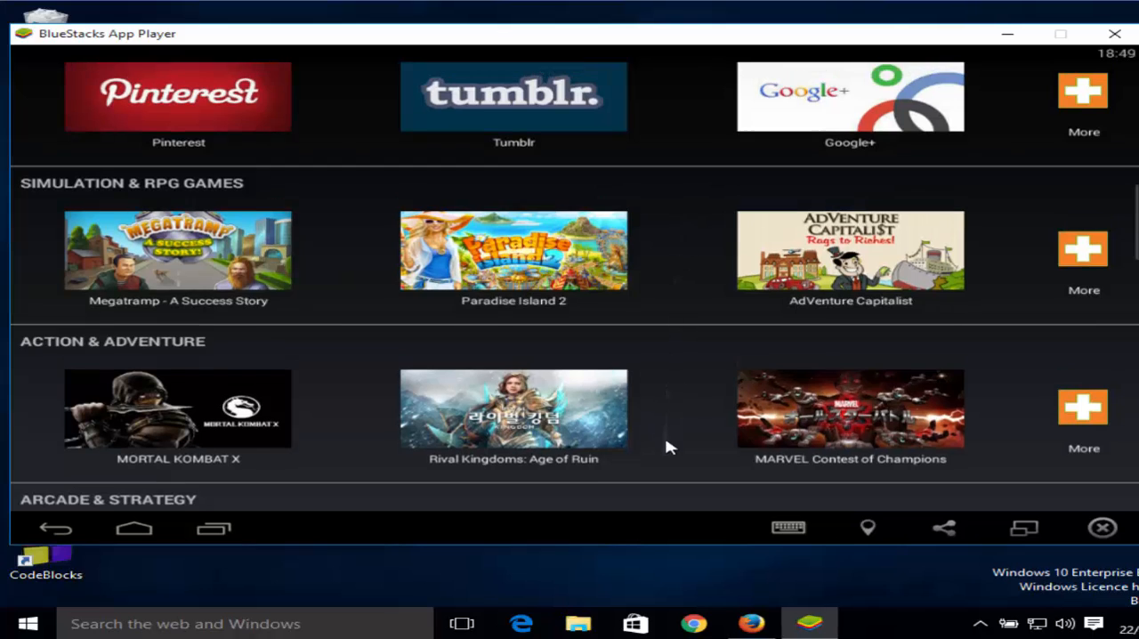
pyautogui.scroll(3)
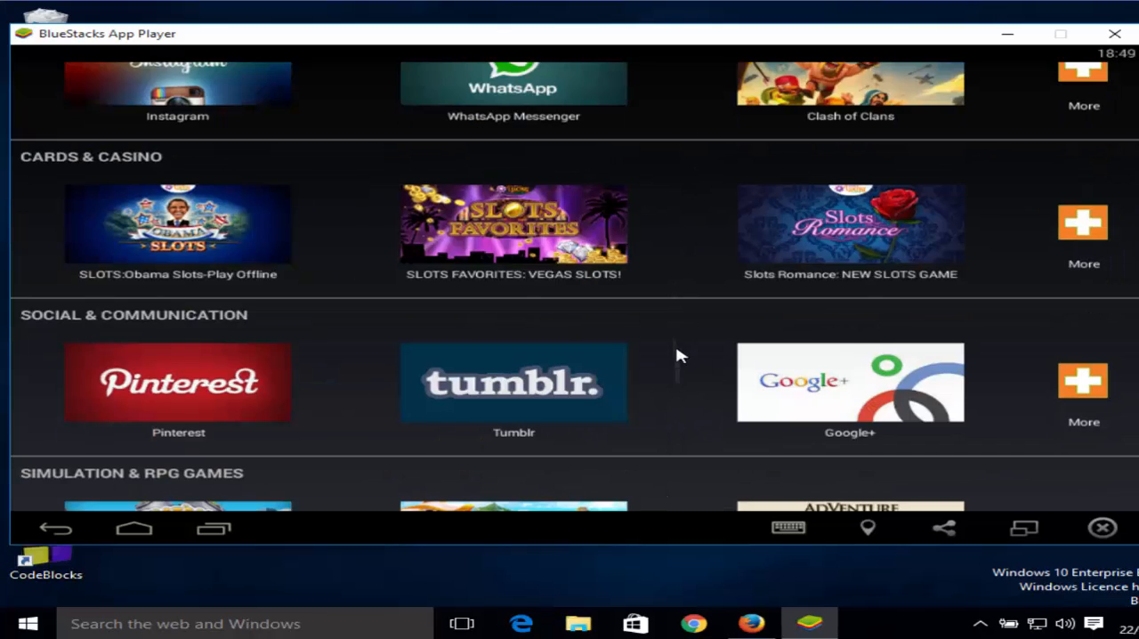
pyautogui.scroll(3)
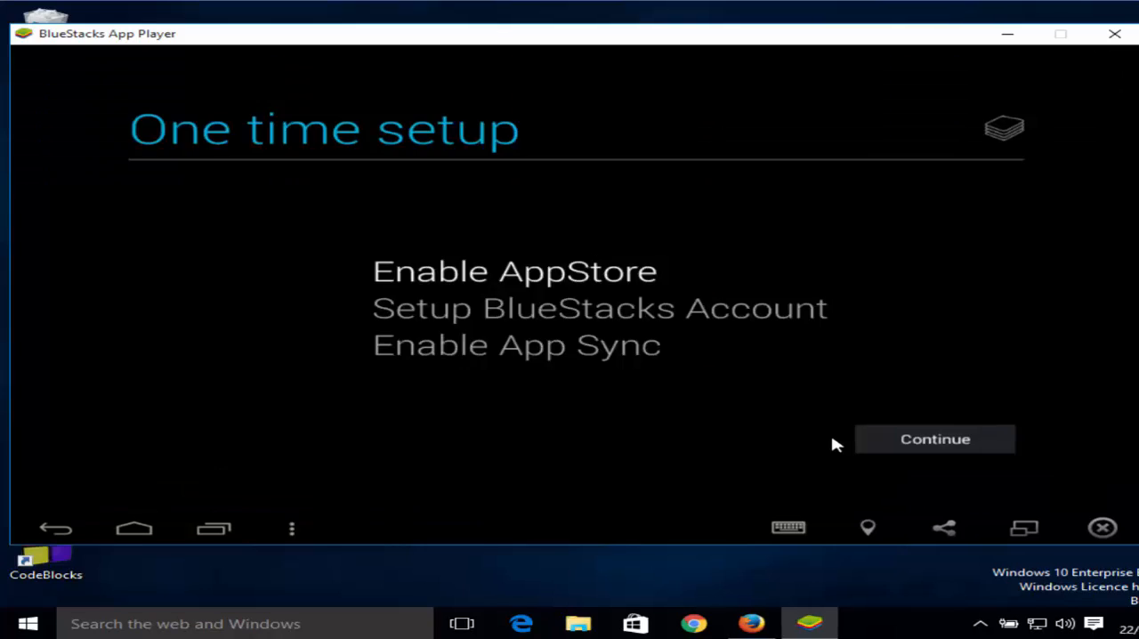
pyautogui.moveTo(546, 299)
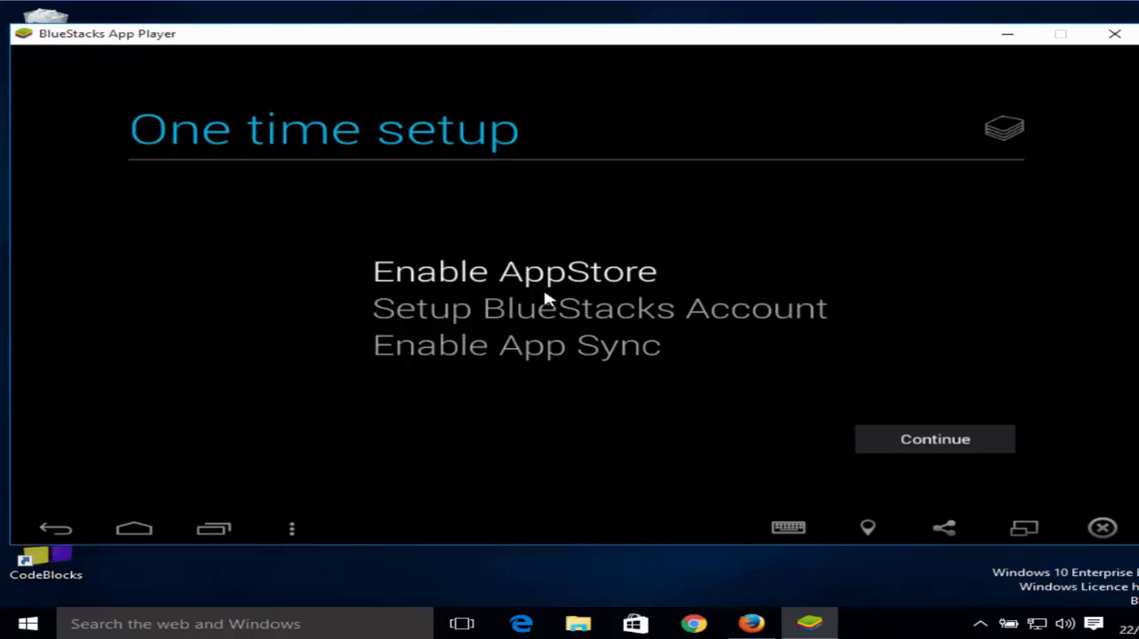
pyautogui.moveTo(283, 164)
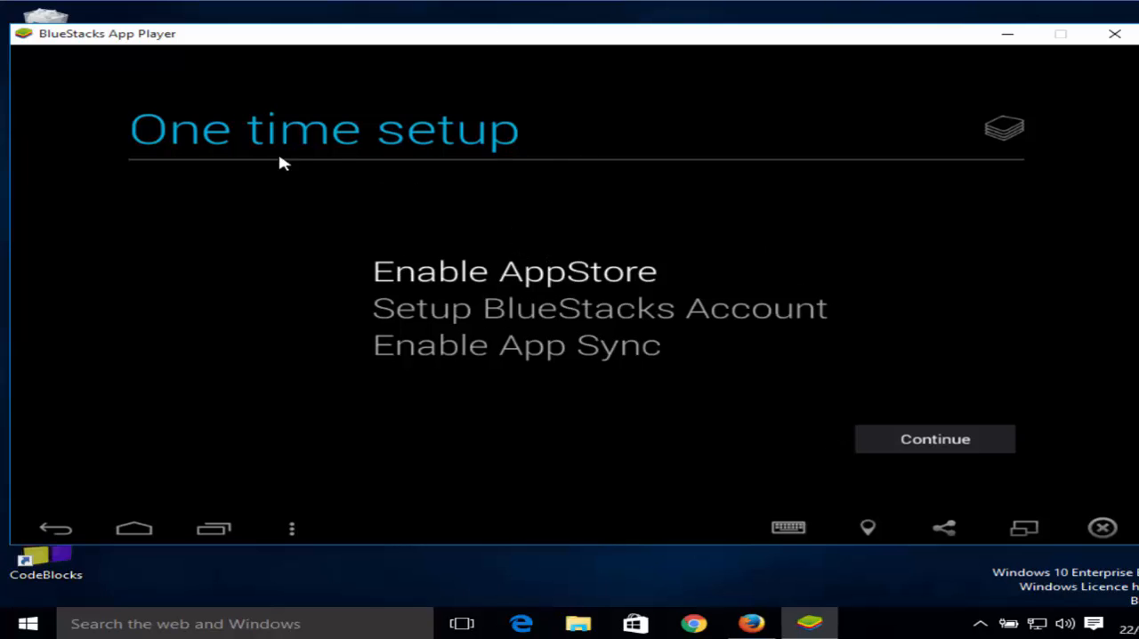
pyautogui.moveTo(662, 390)
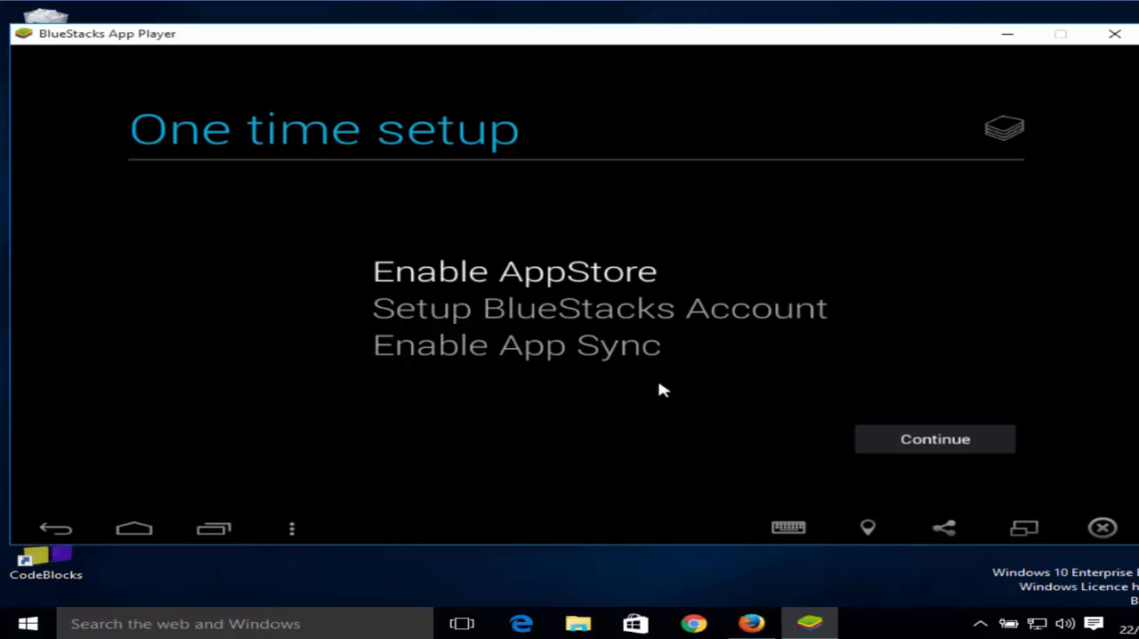
pyautogui.moveTo(934, 438)
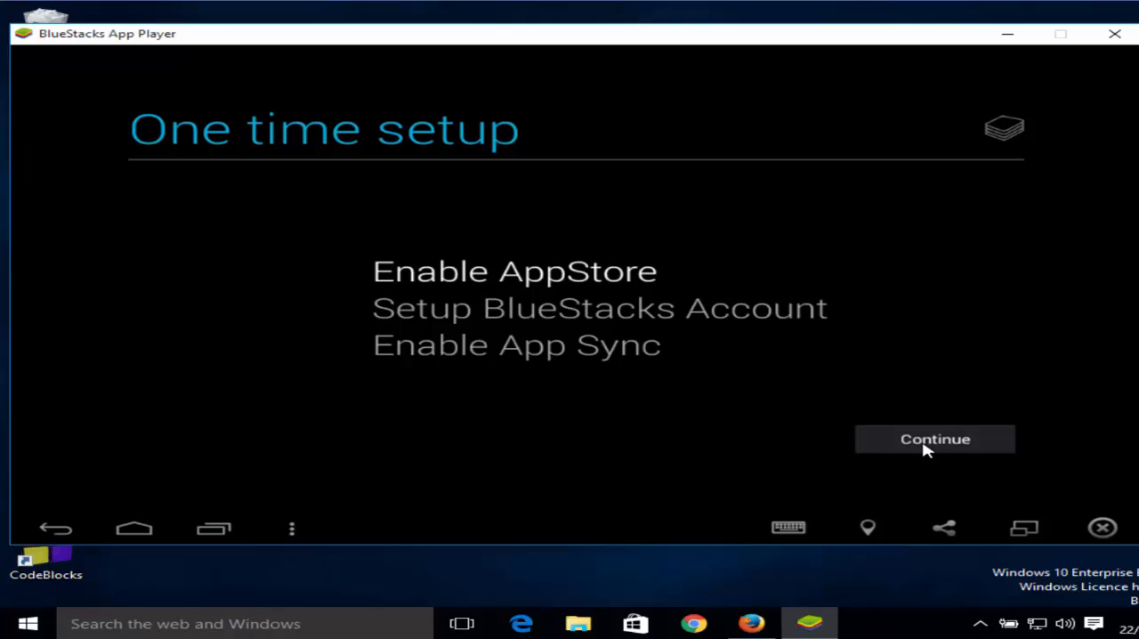
# Continue the first-run setup to the Add a Google Account prompt.
pyautogui.click(935, 438)
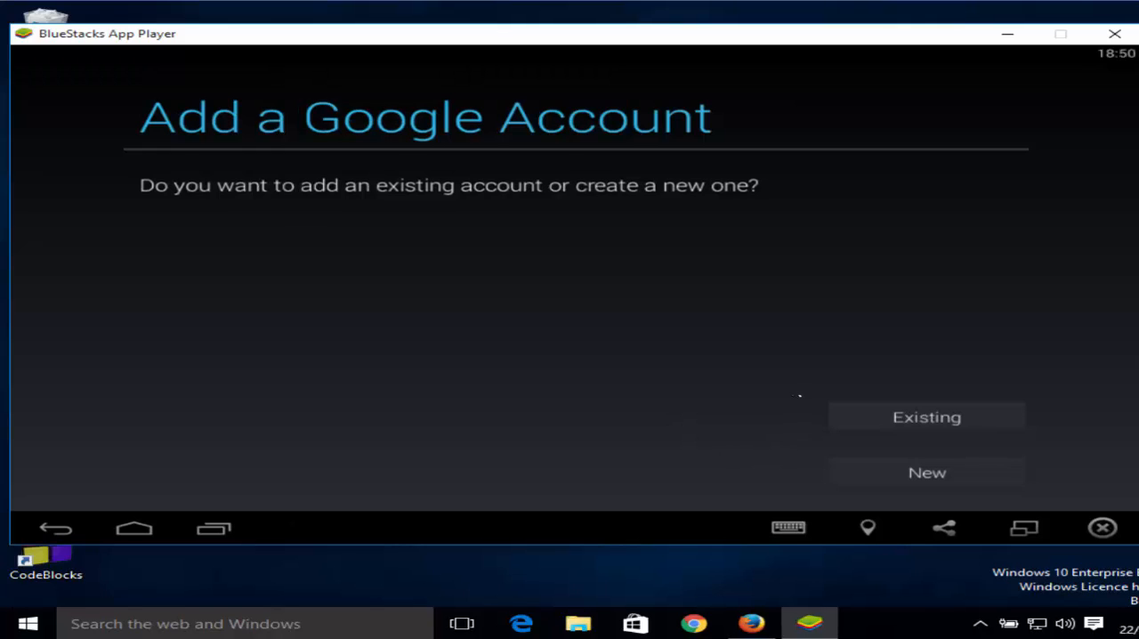
pyautogui.moveTo(667, 349)
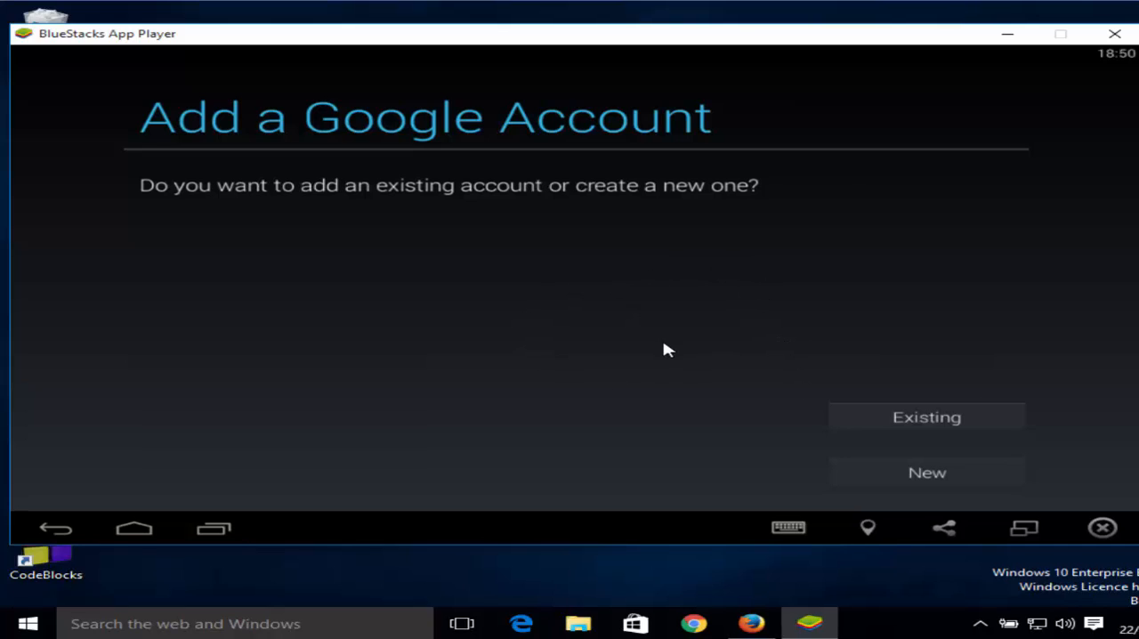
pyautogui.moveTo(865, 452)
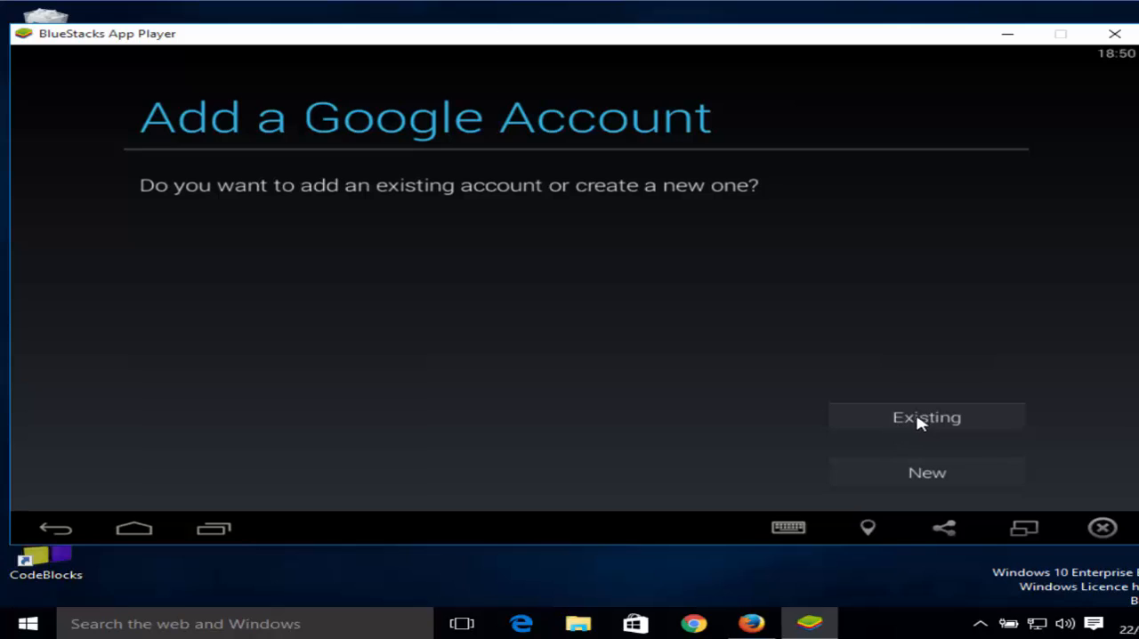
pyautogui.moveTo(909, 418)
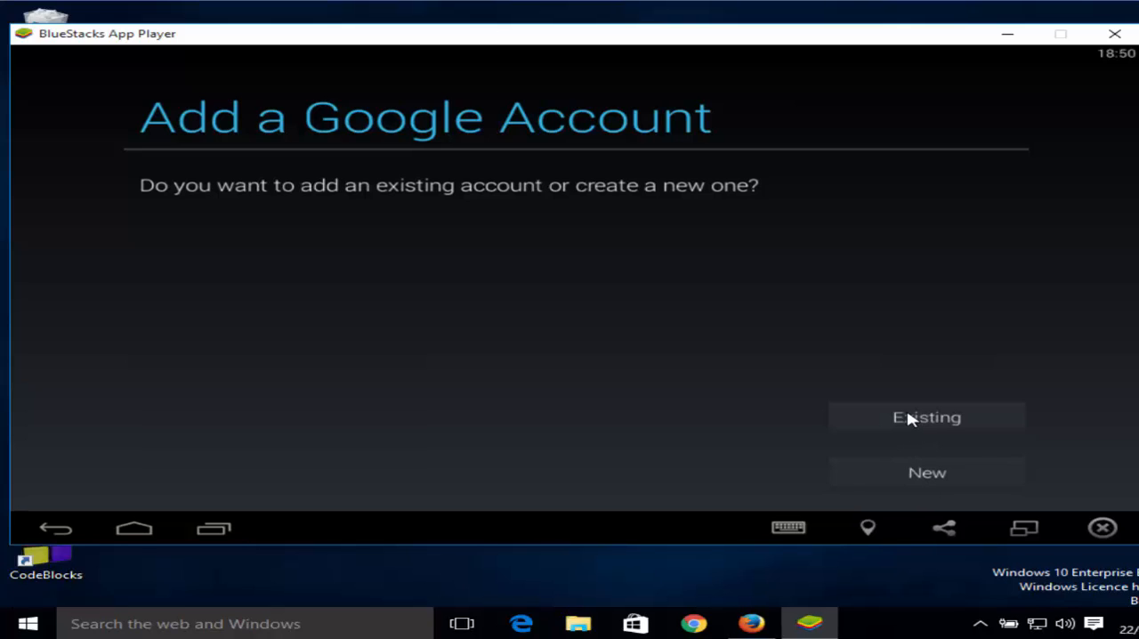
pyautogui.moveTo(916, 424)
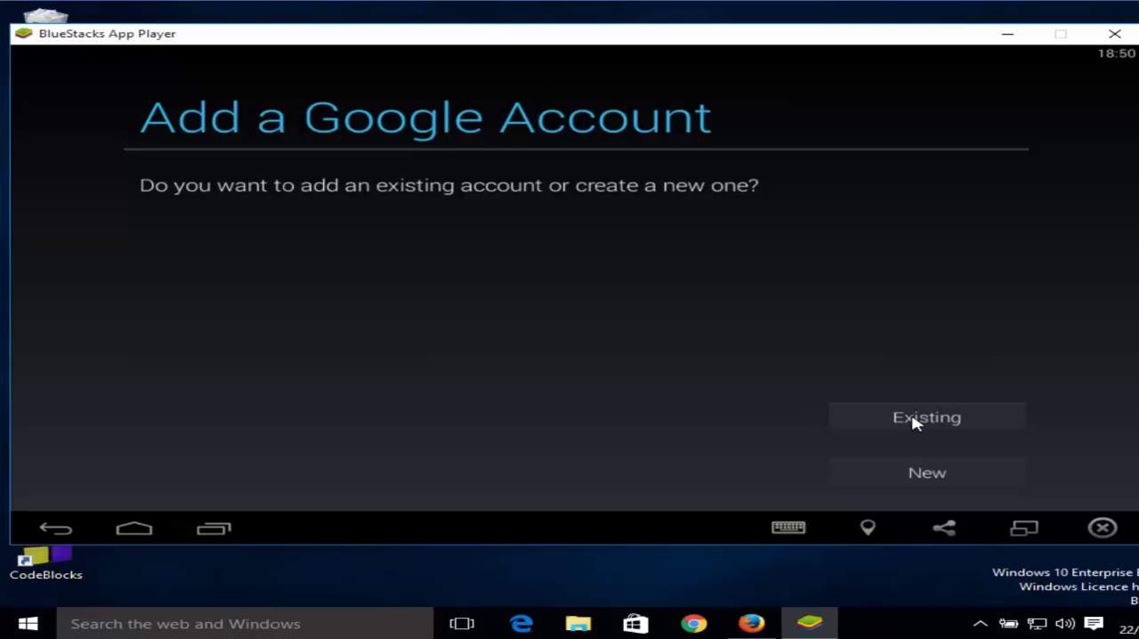
# Choose an existing Google account and sign in with the entered credentials.
pyautogui.click(925, 416)
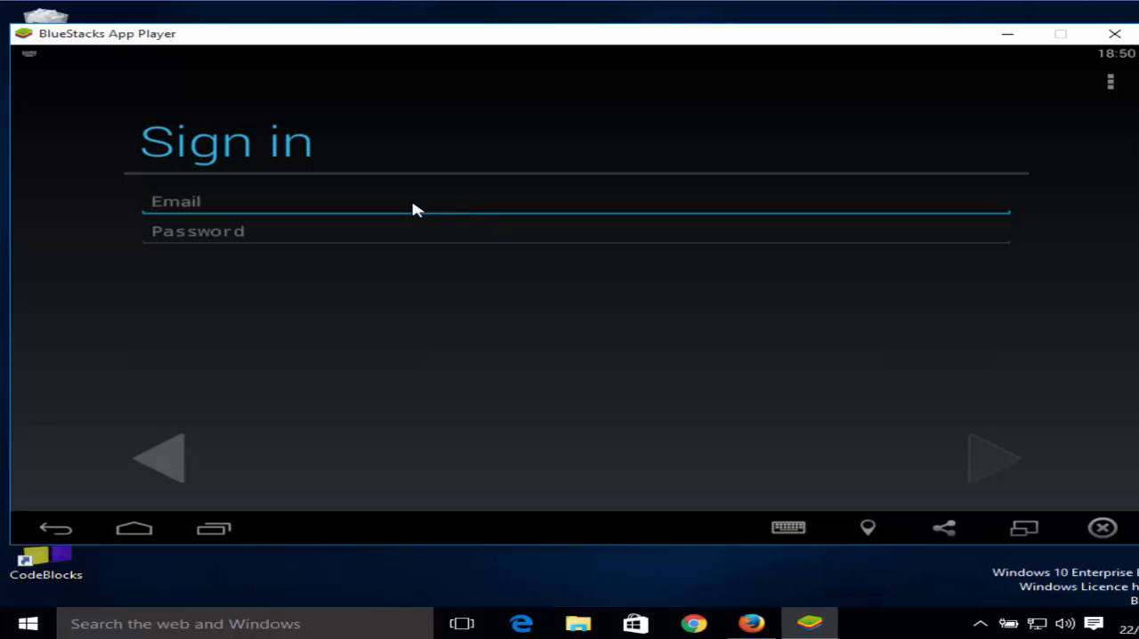
pyautogui.moveTo(400, 210)
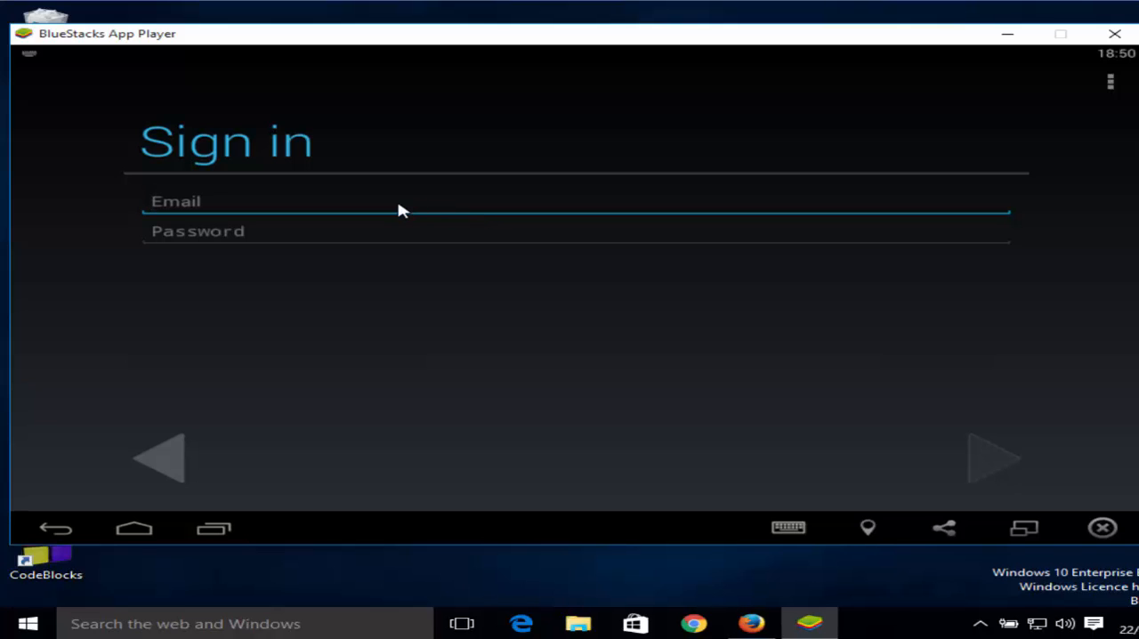
pyautogui.click(993, 459)
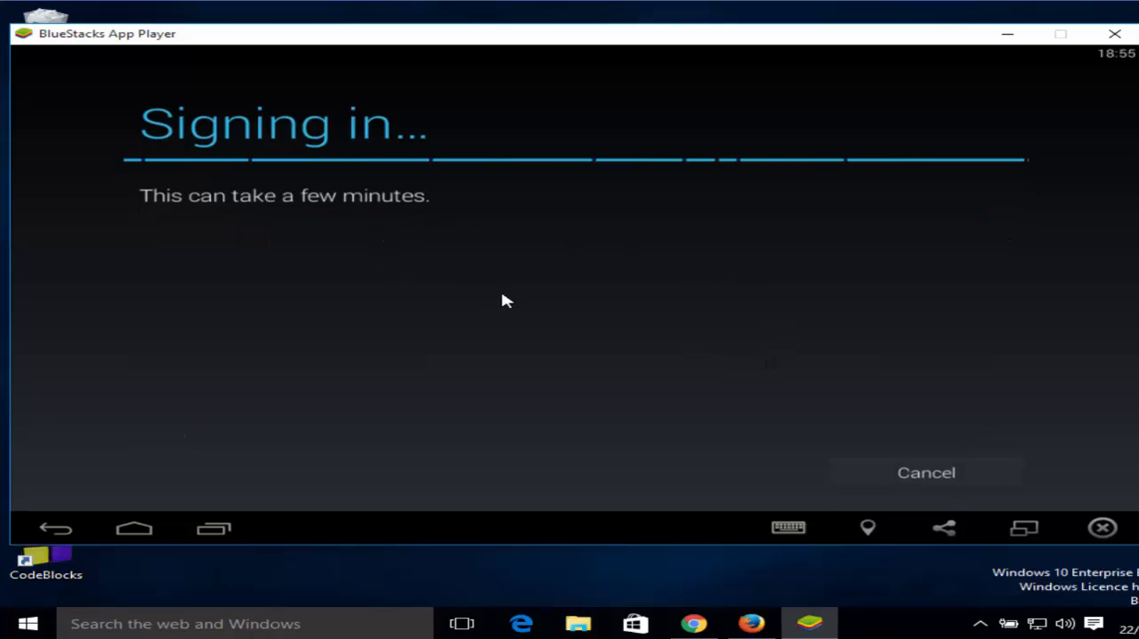
pyautogui.moveTo(859, 386)
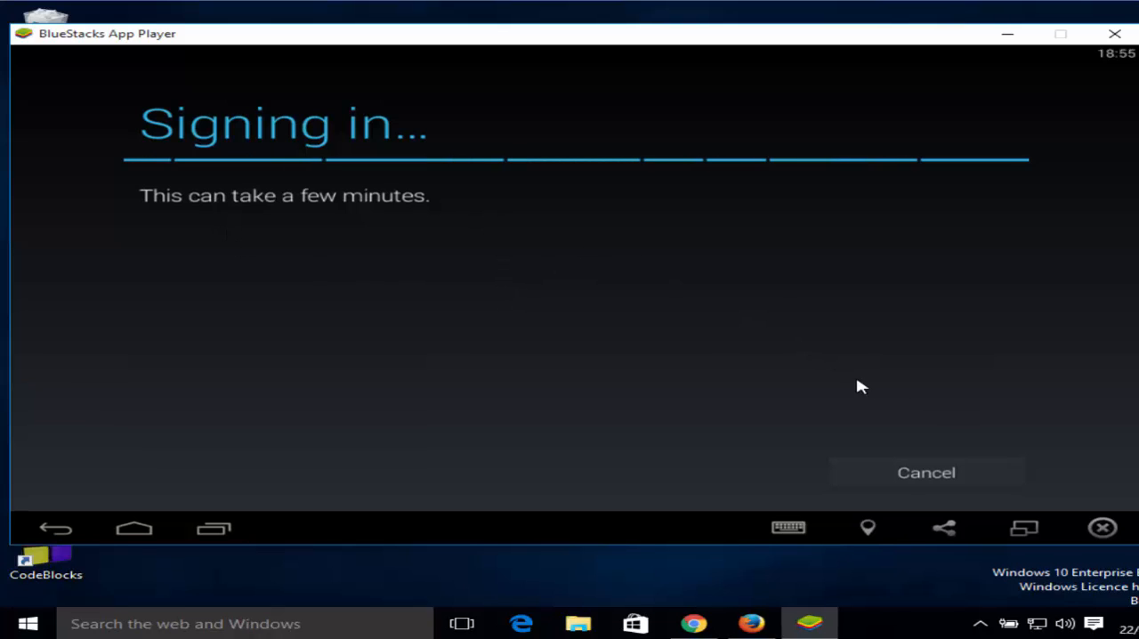
pyautogui.moveTo(294, 145)
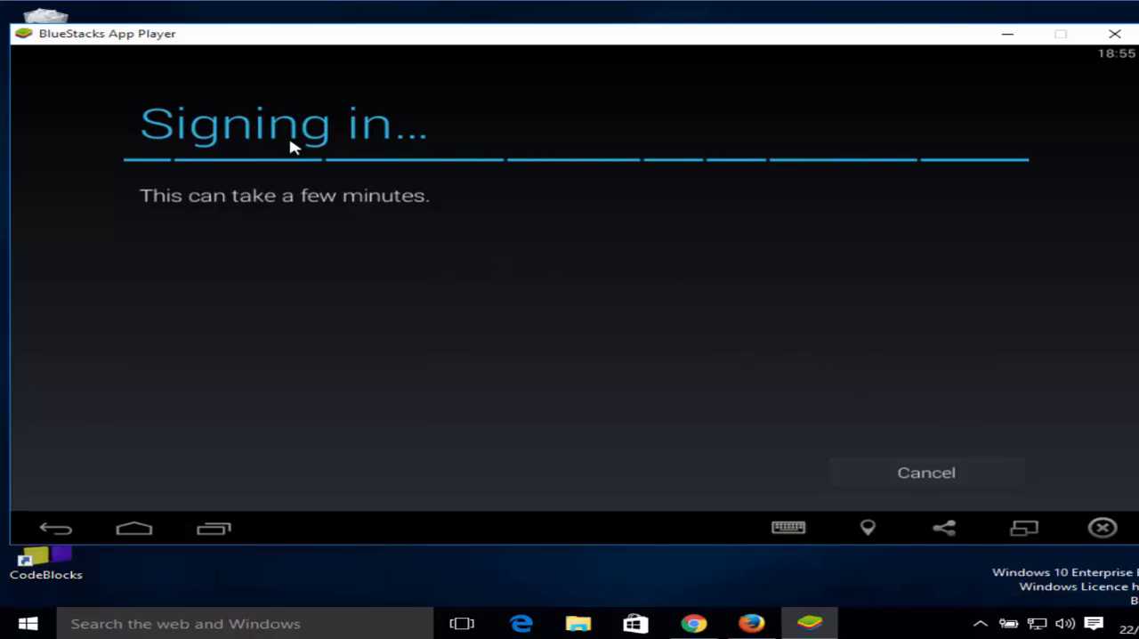
pyautogui.moveTo(402, 183)
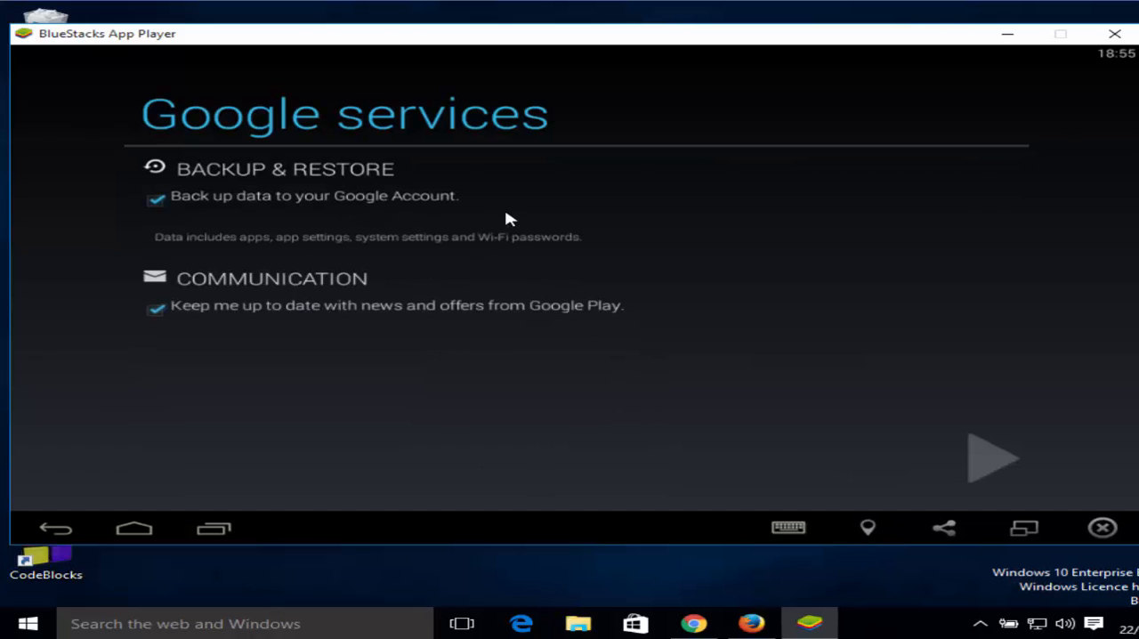
pyautogui.moveTo(982, 466)
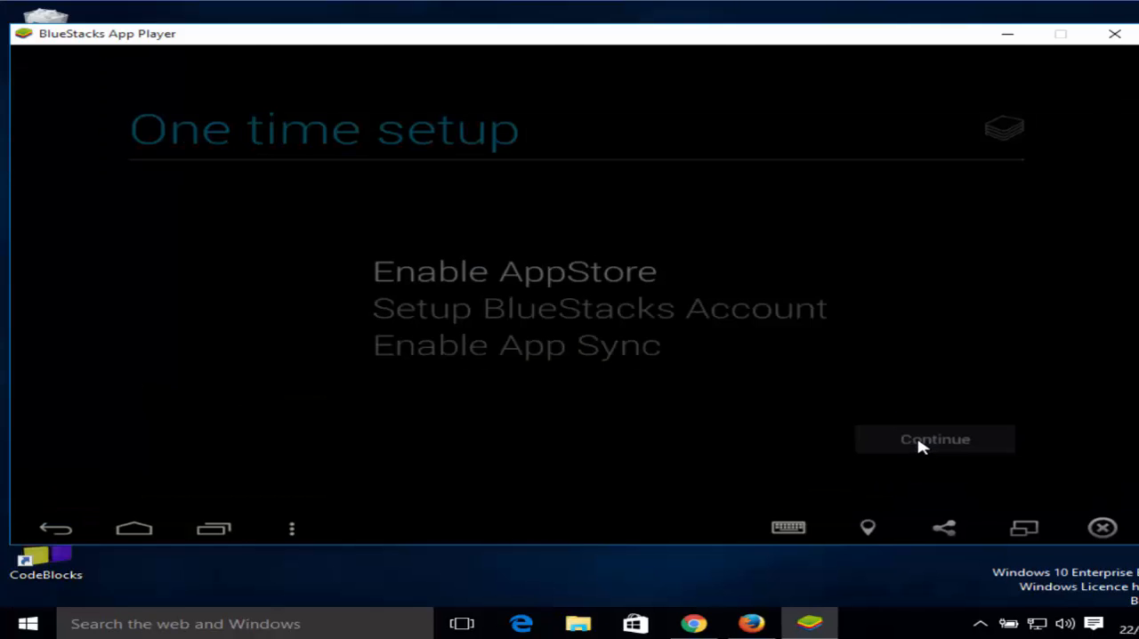
# Finish one-time setup, then install Clash of Clans from the Play Store, accepting its permissions.
pyautogui.click(934, 438)
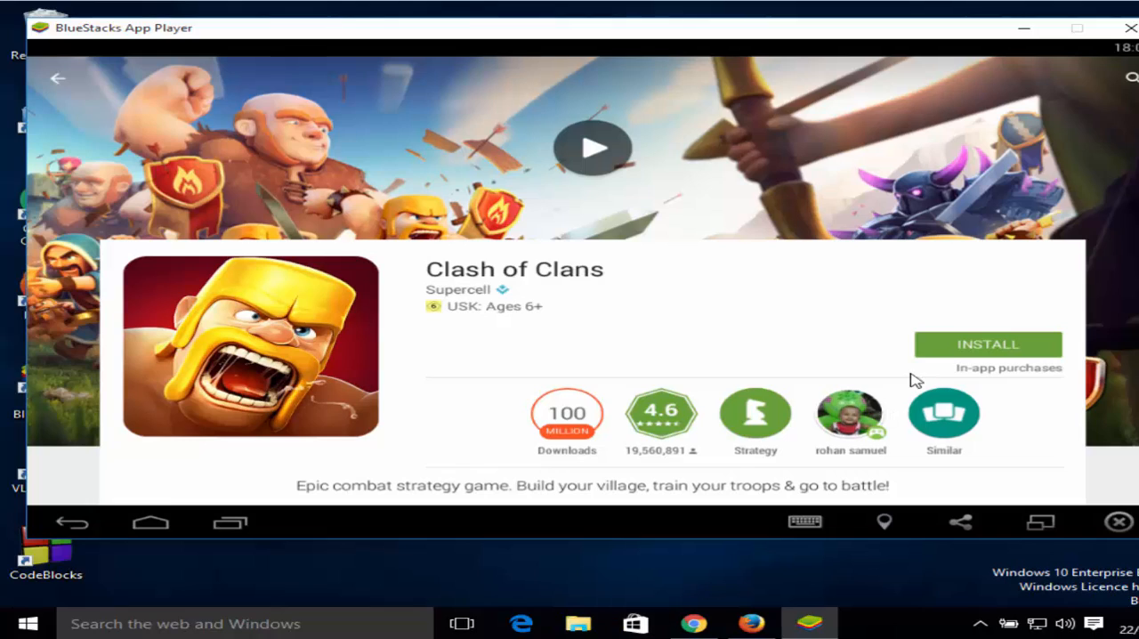
pyautogui.moveTo(959, 349)
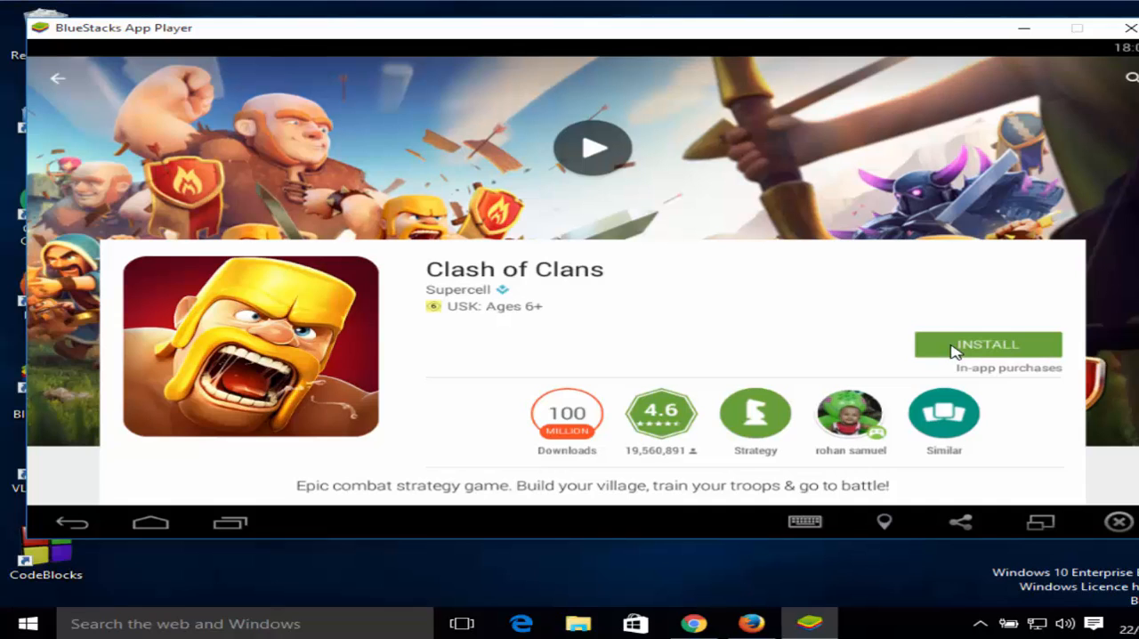
pyautogui.moveTo(573, 306)
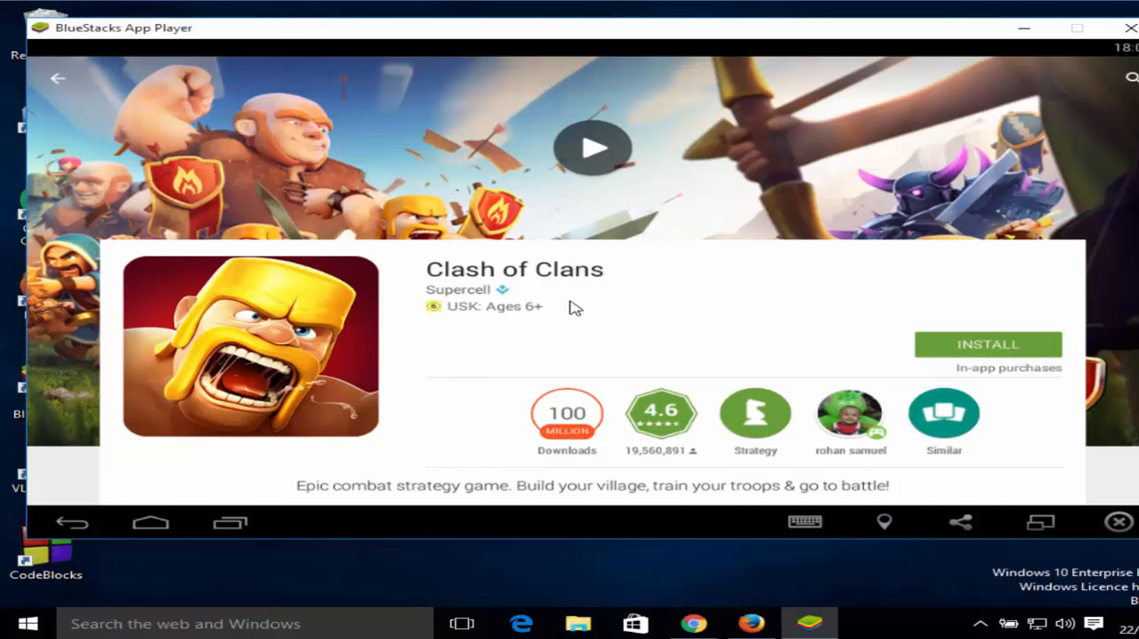
pyautogui.click(986, 345)
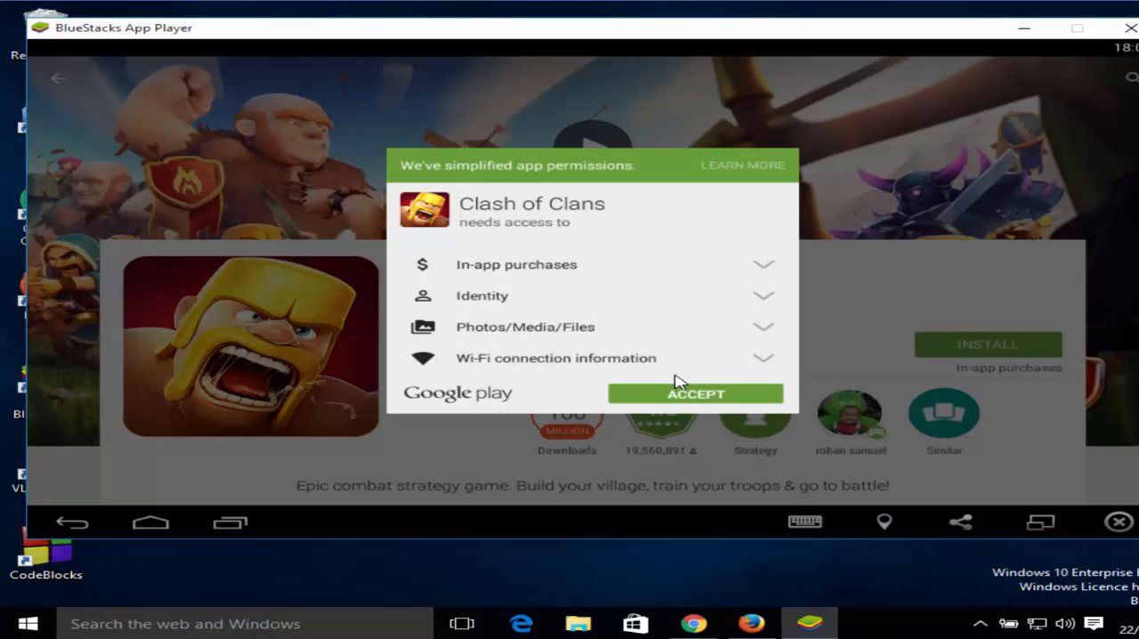
pyautogui.click(694, 393)
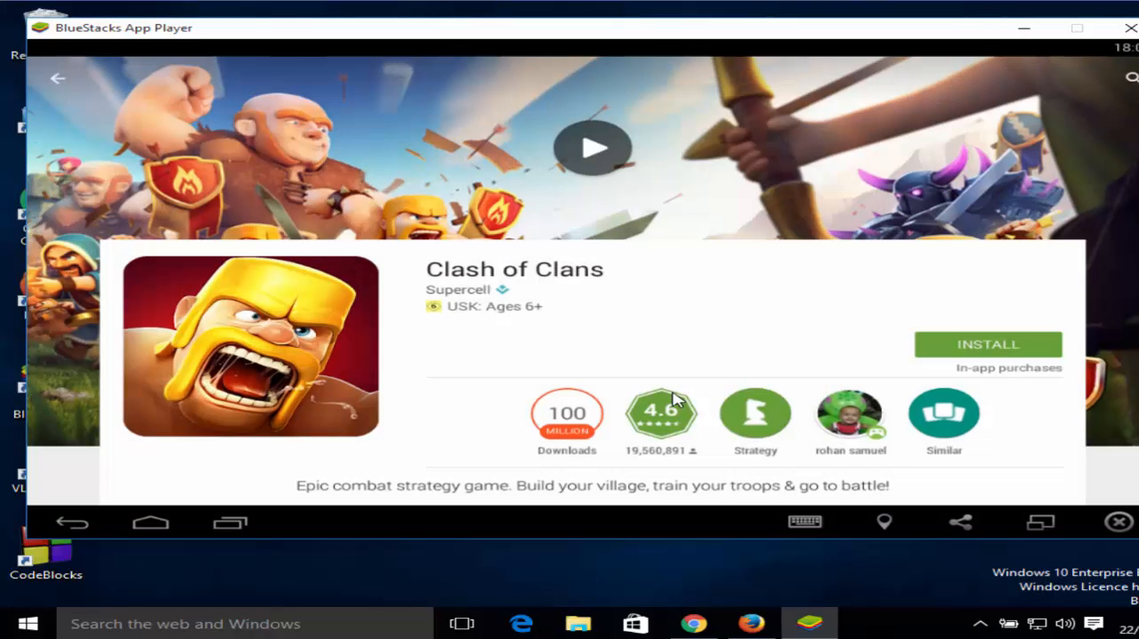
pyautogui.moveTo(608, 347)
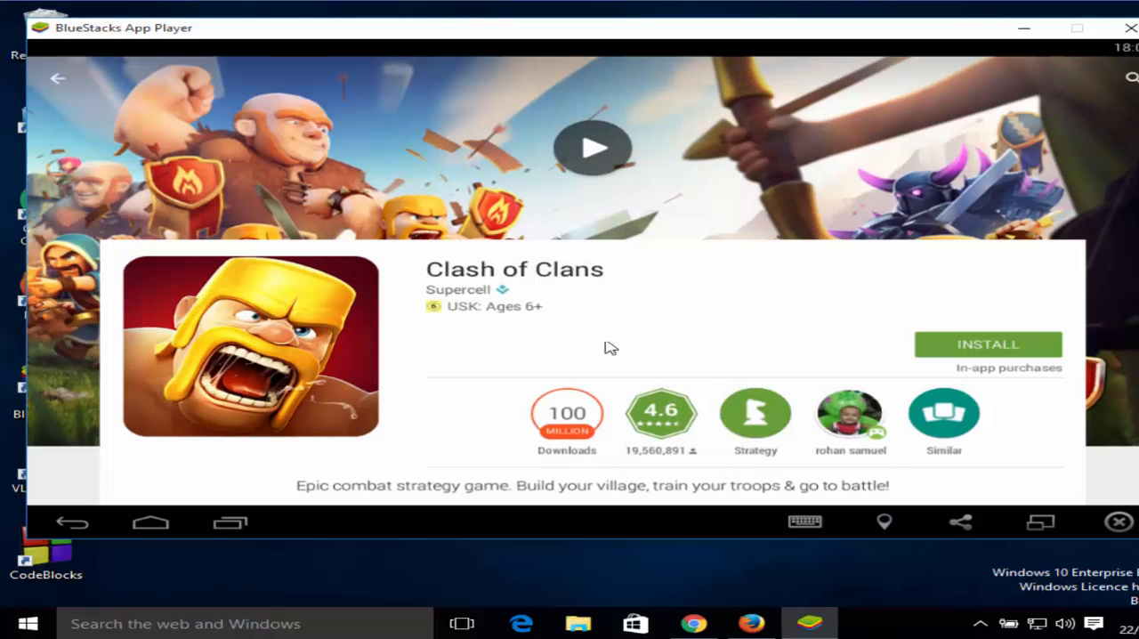
pyautogui.moveTo(585, 318)
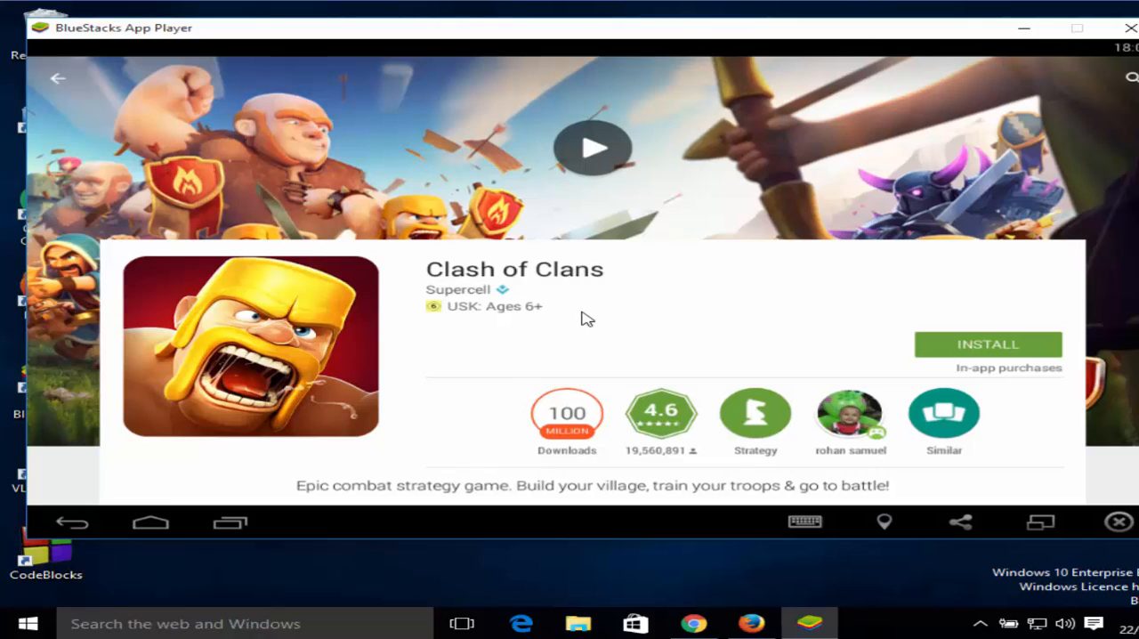
pyautogui.click(985, 345)
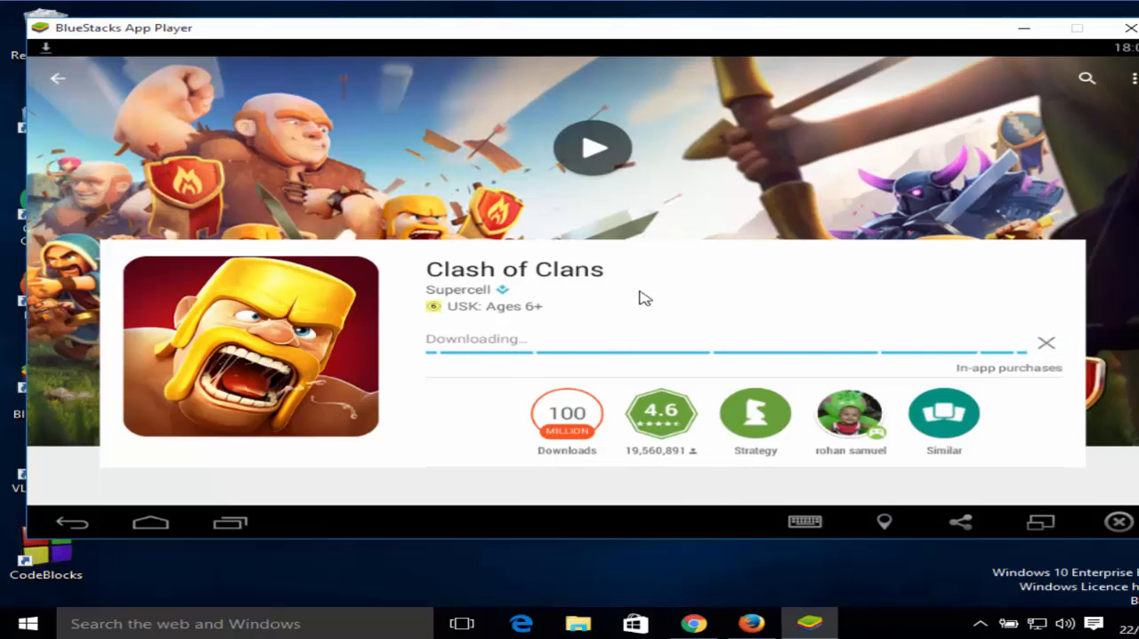
pyautogui.moveTo(523, 374)
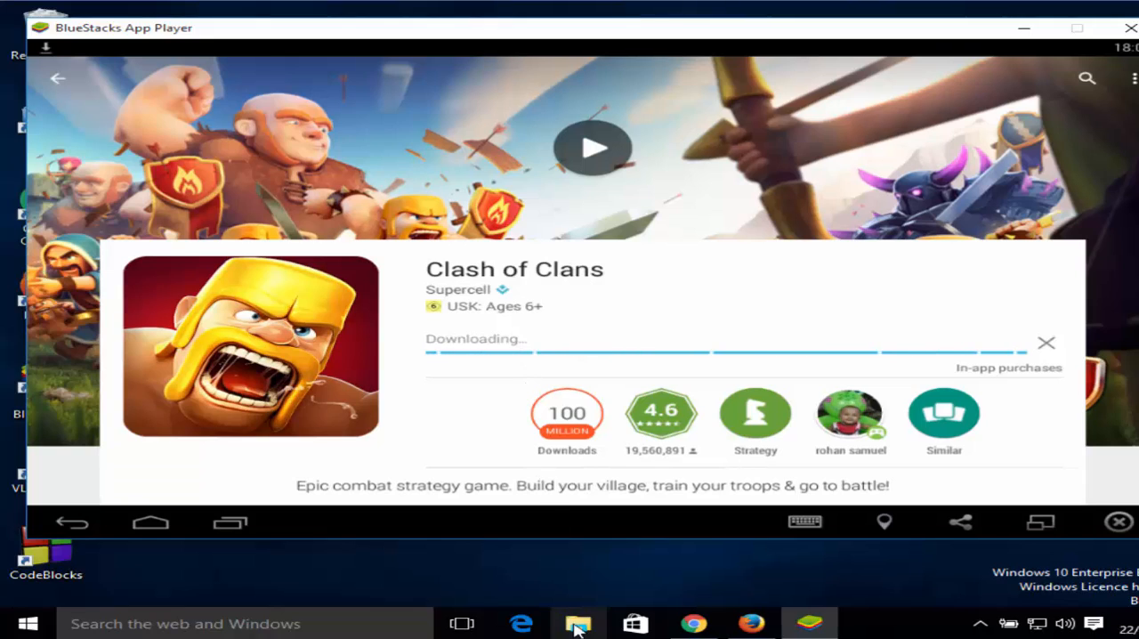
pyautogui.moveTo(576, 623)
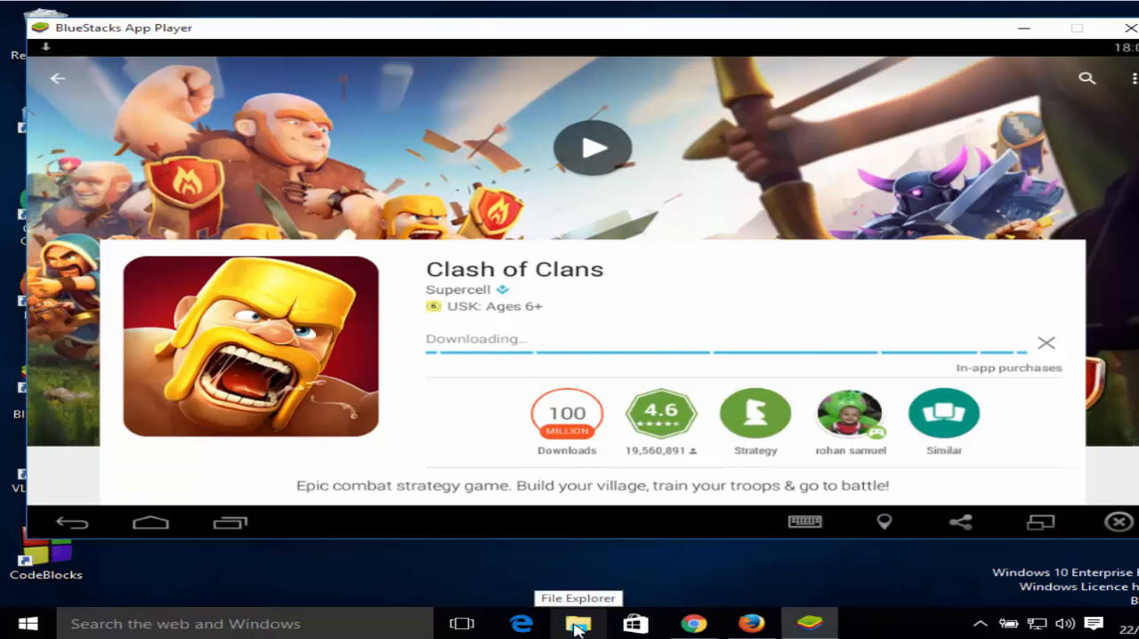